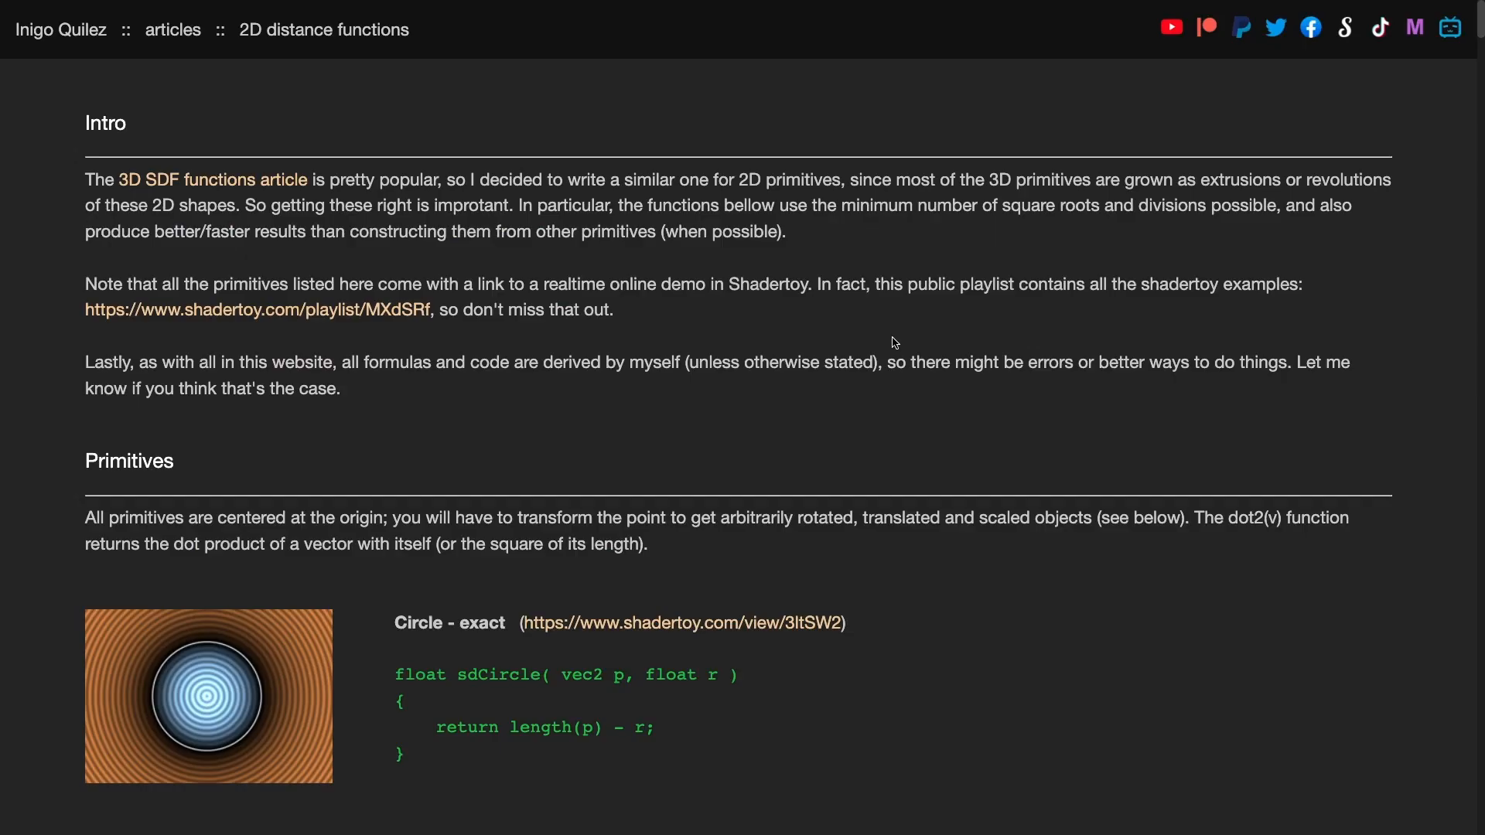
# - Change line 25 to vec3 color = black; so the preview renders solid black
pyautogui.scroll(-3)
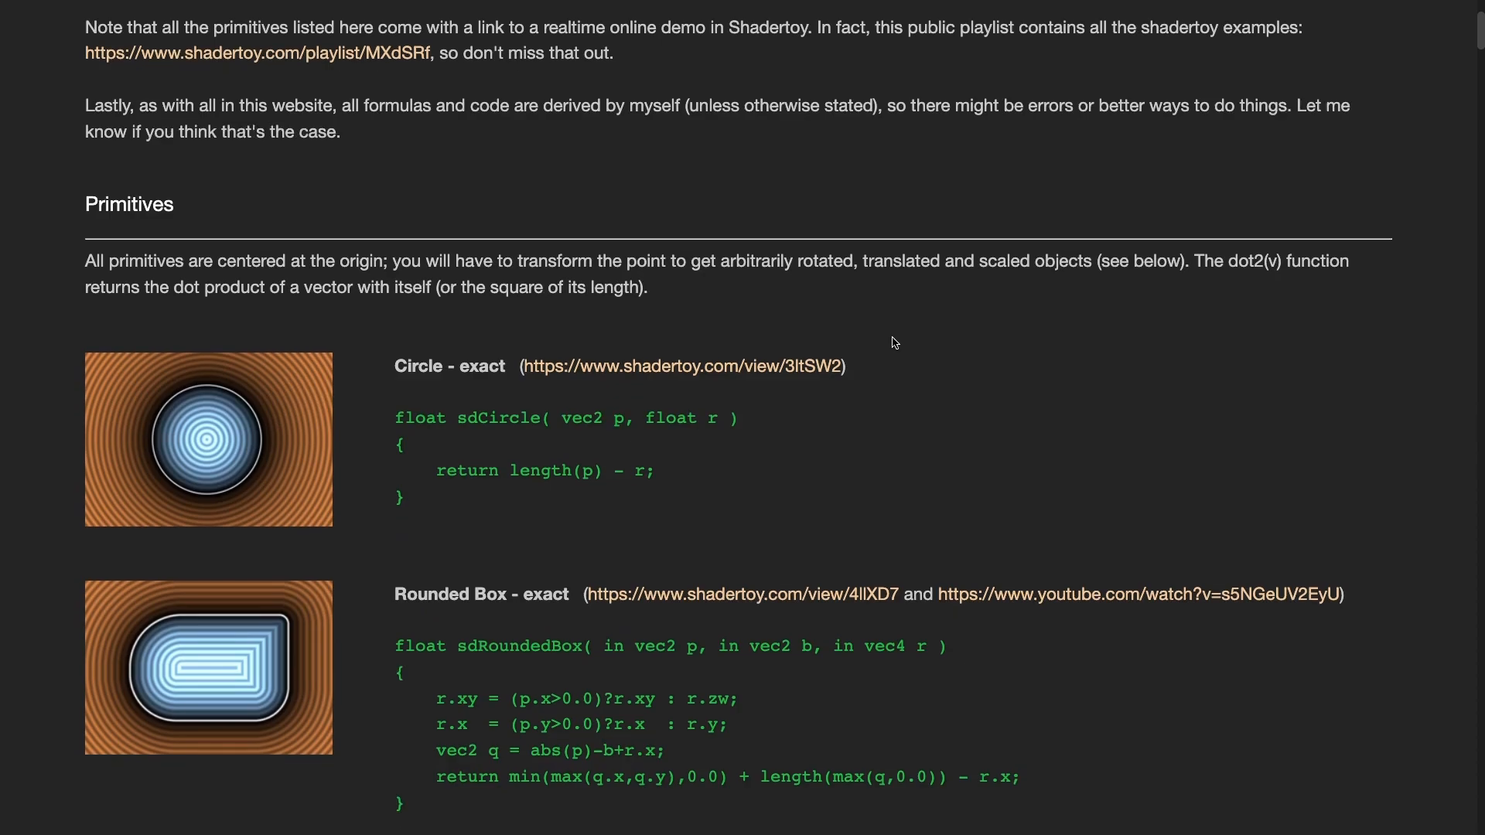
pyautogui.scroll(-3)
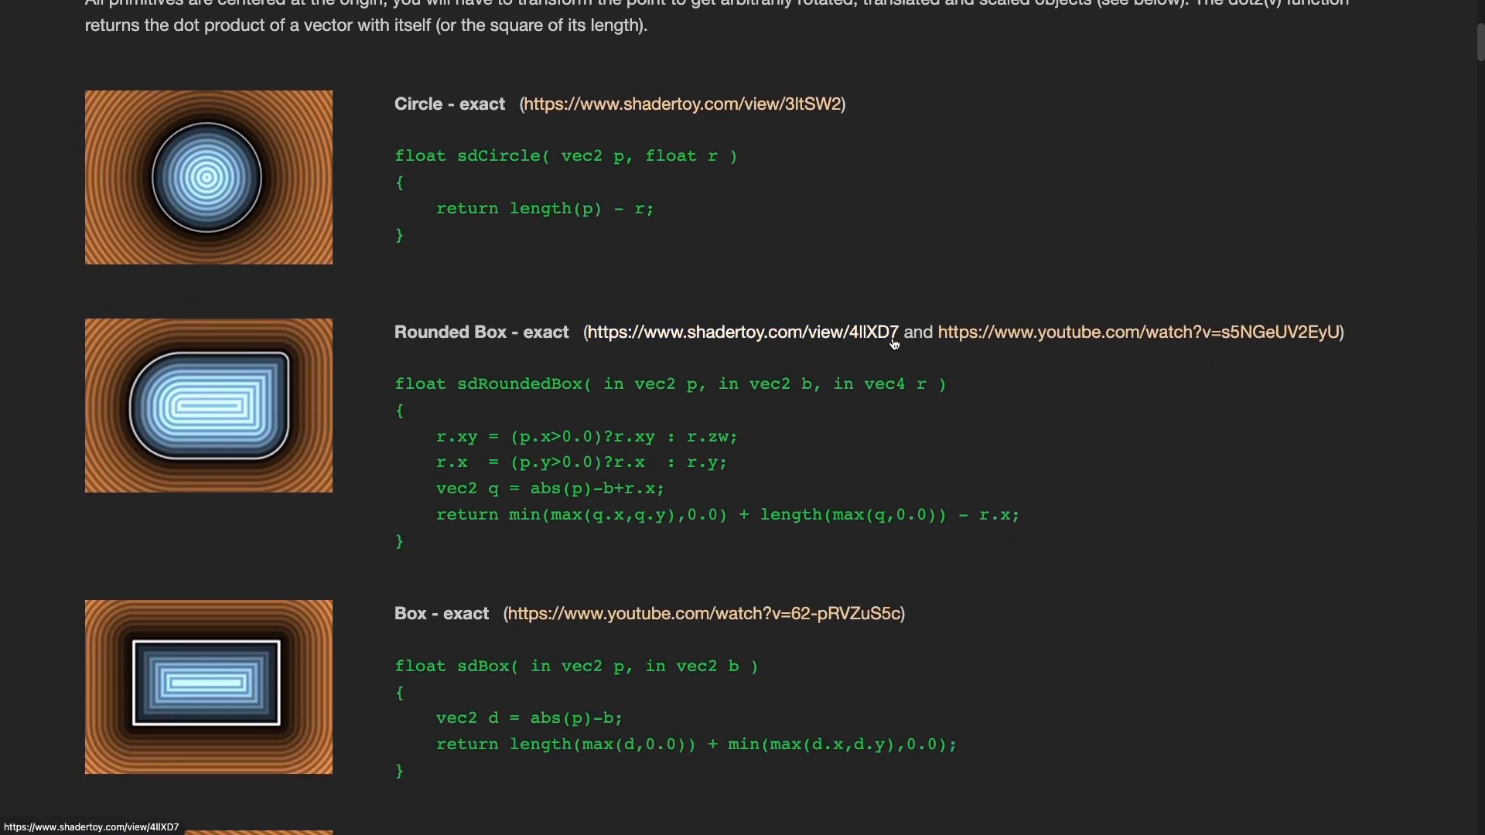
pyautogui.scroll(-3)
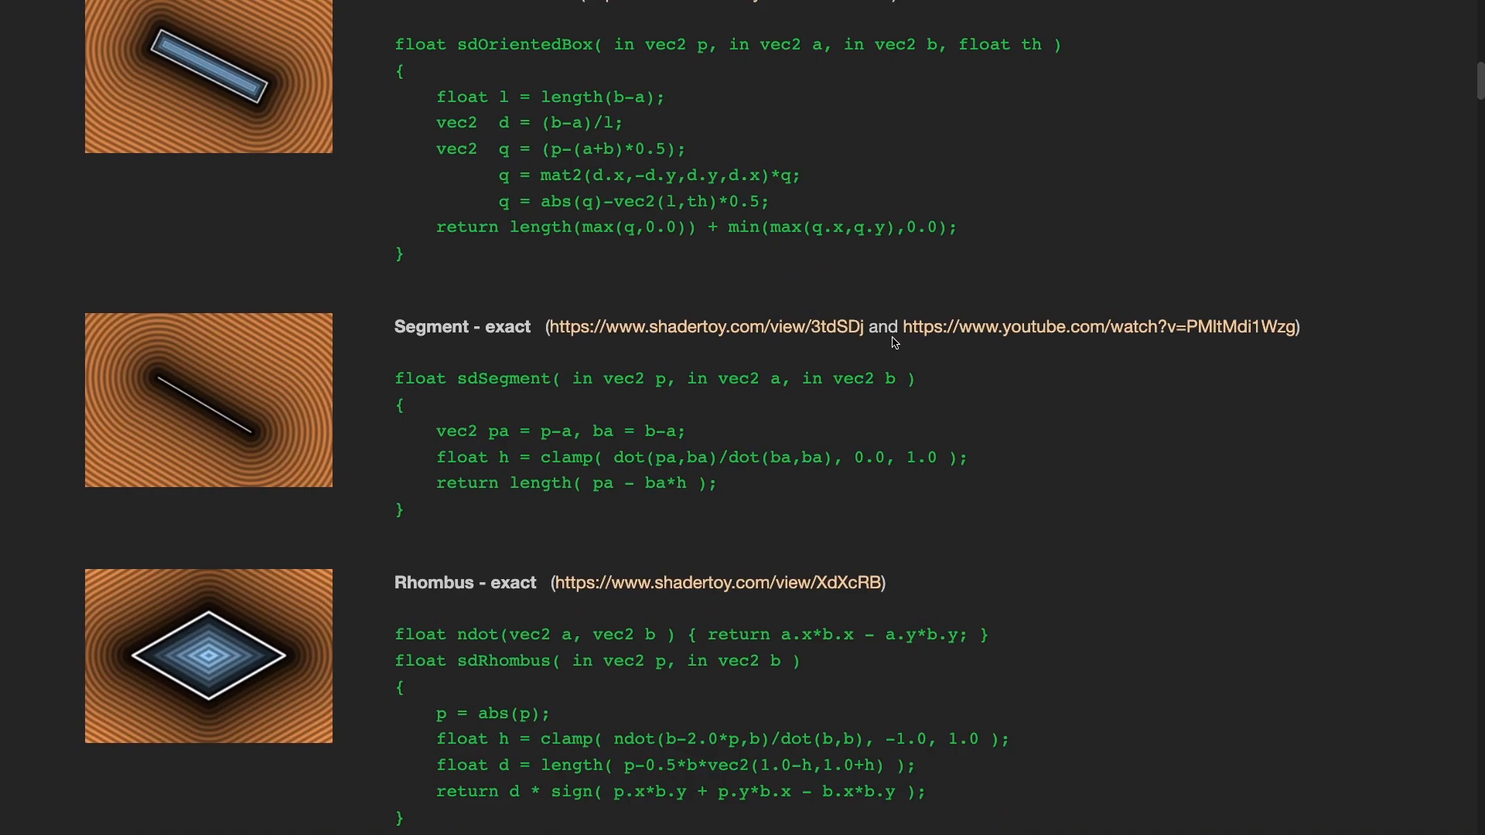
pyautogui.scroll(-3)
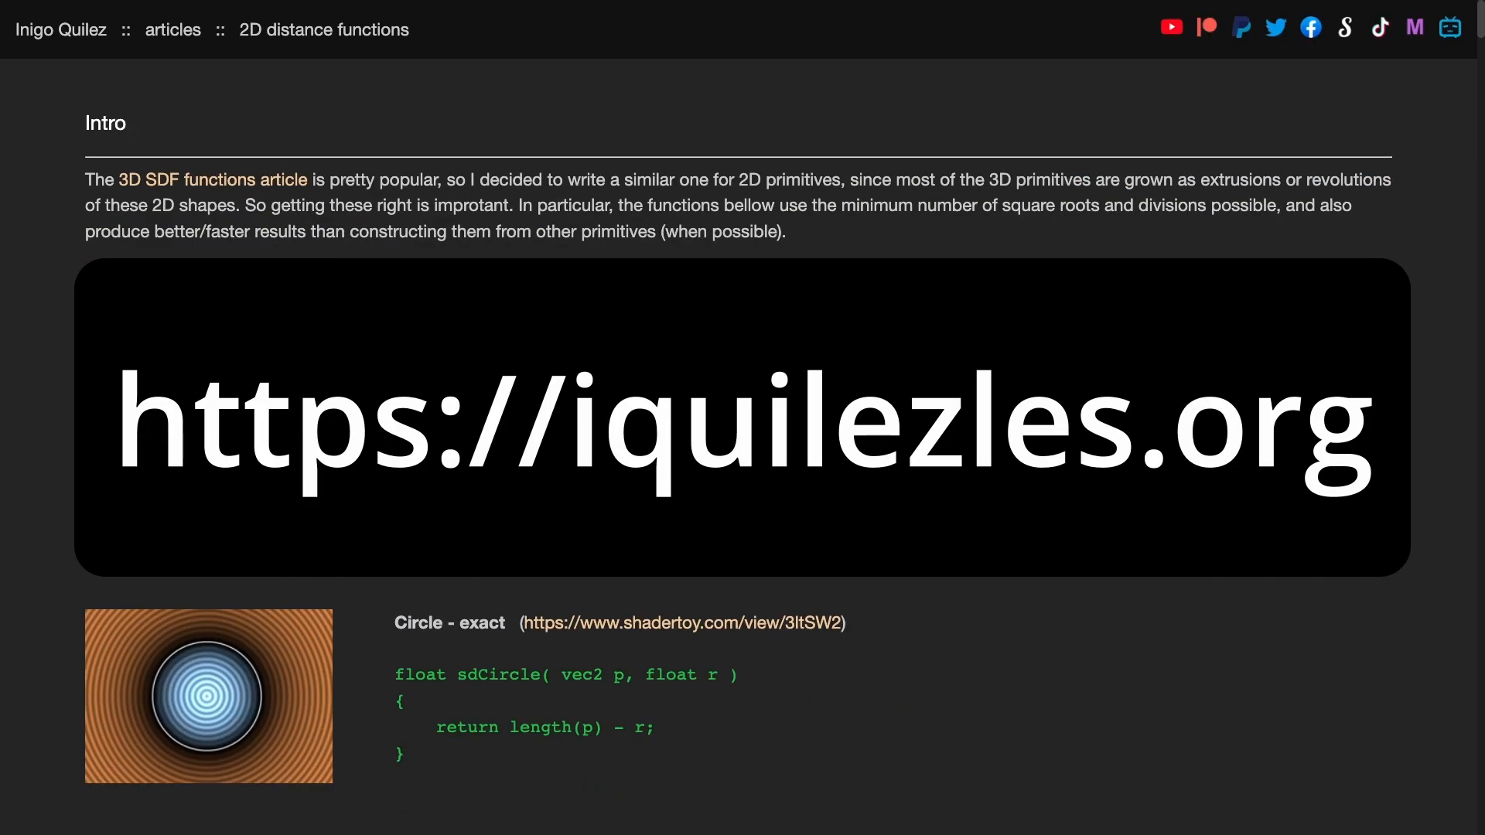
pyautogui.scroll(-3)
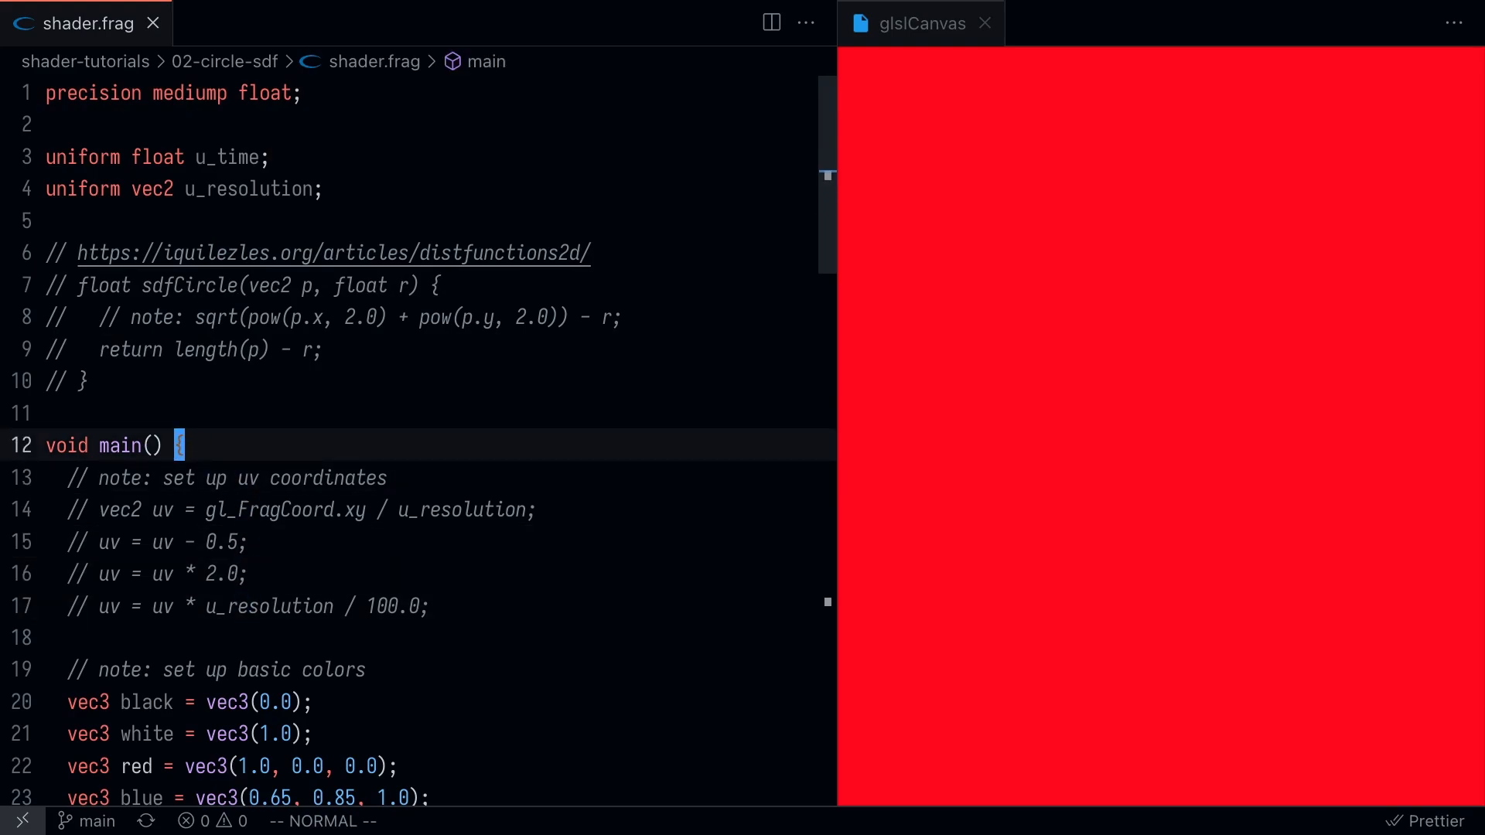
pyautogui.scroll(-3)
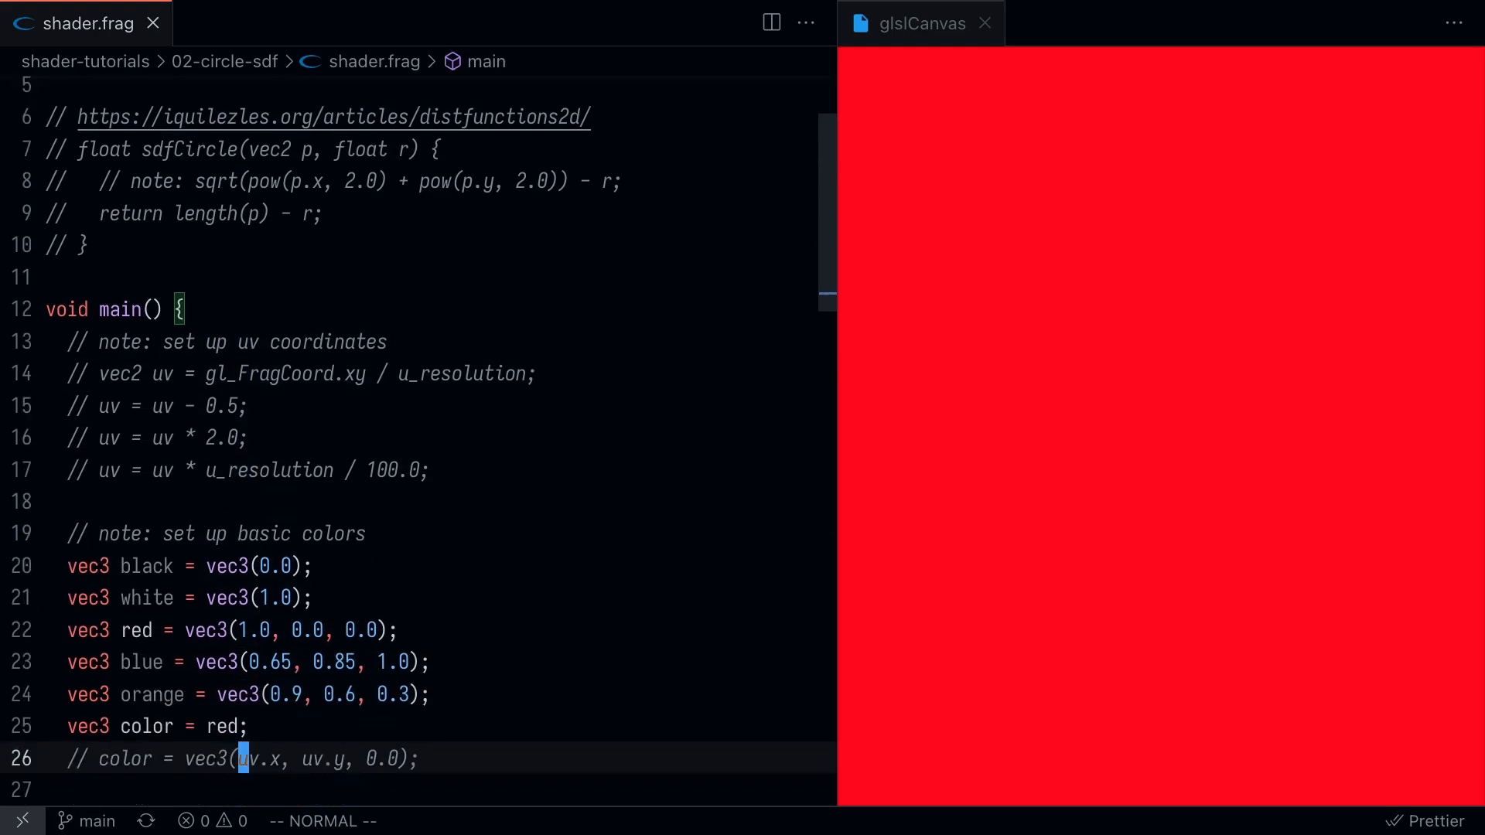
pyautogui.scroll(-3)
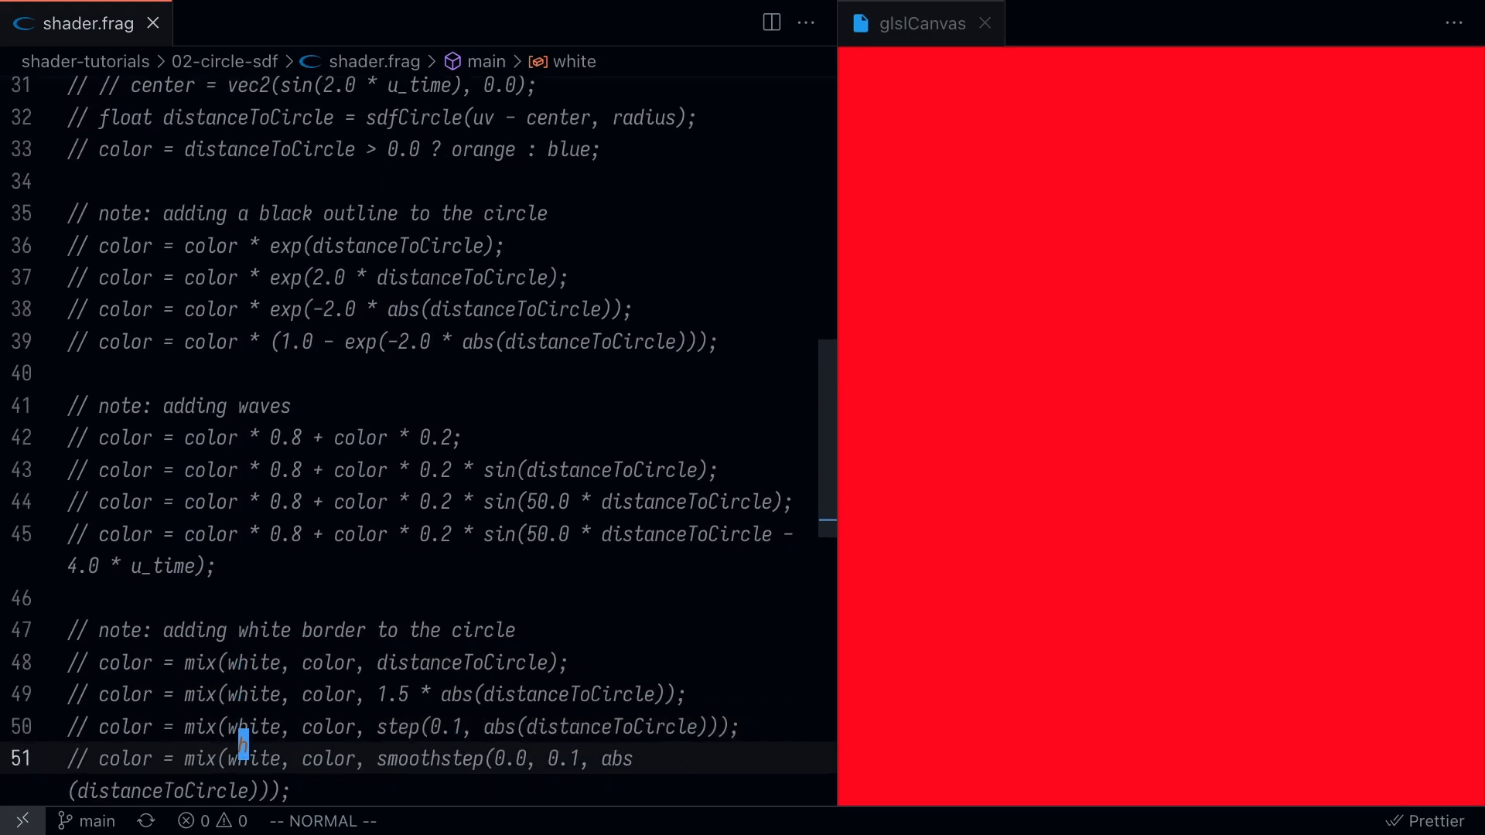
pyautogui.scroll(-3)
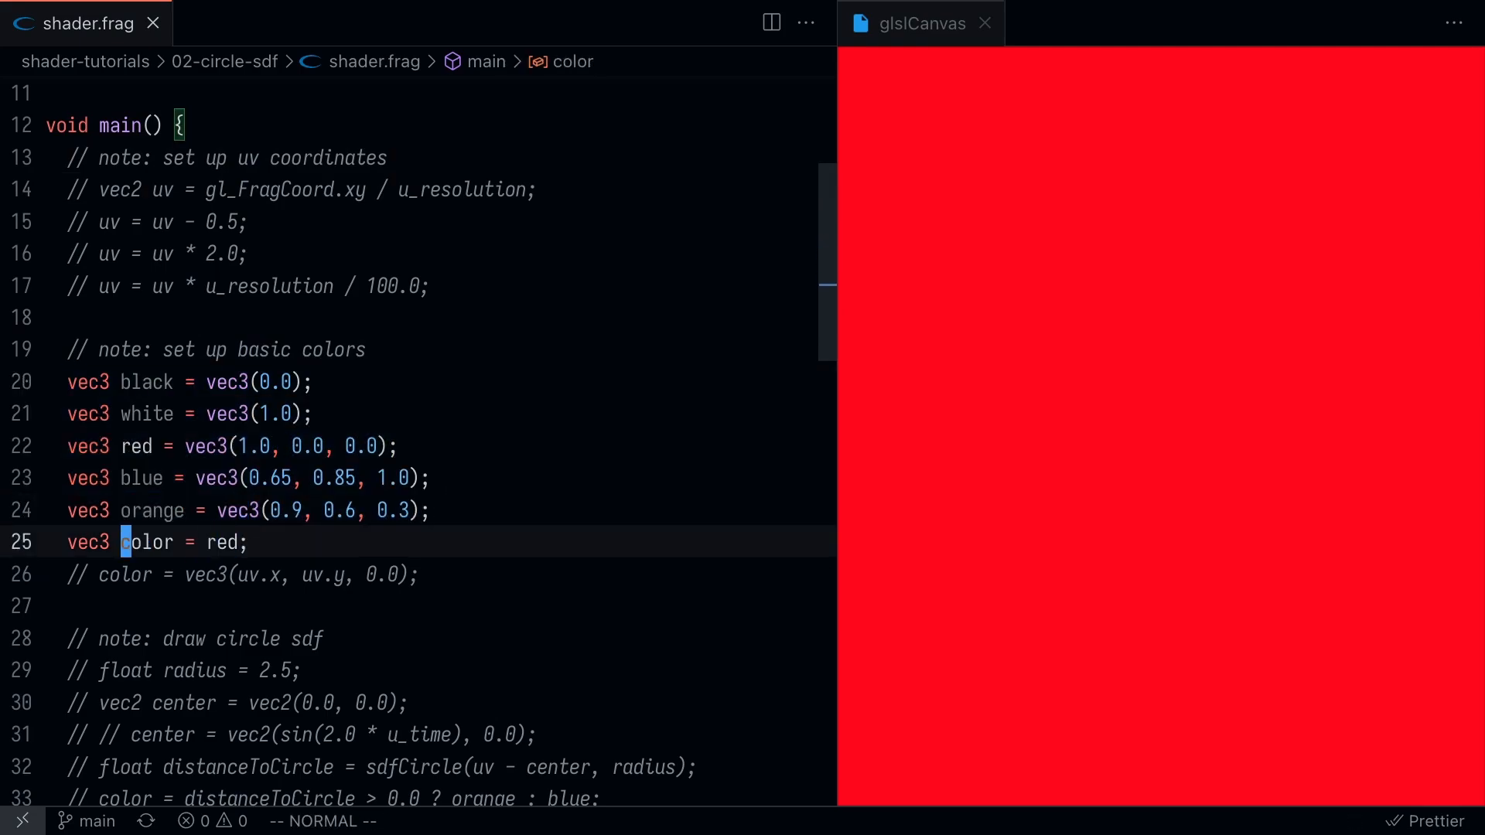
pyautogui.press('Ctrl+f')
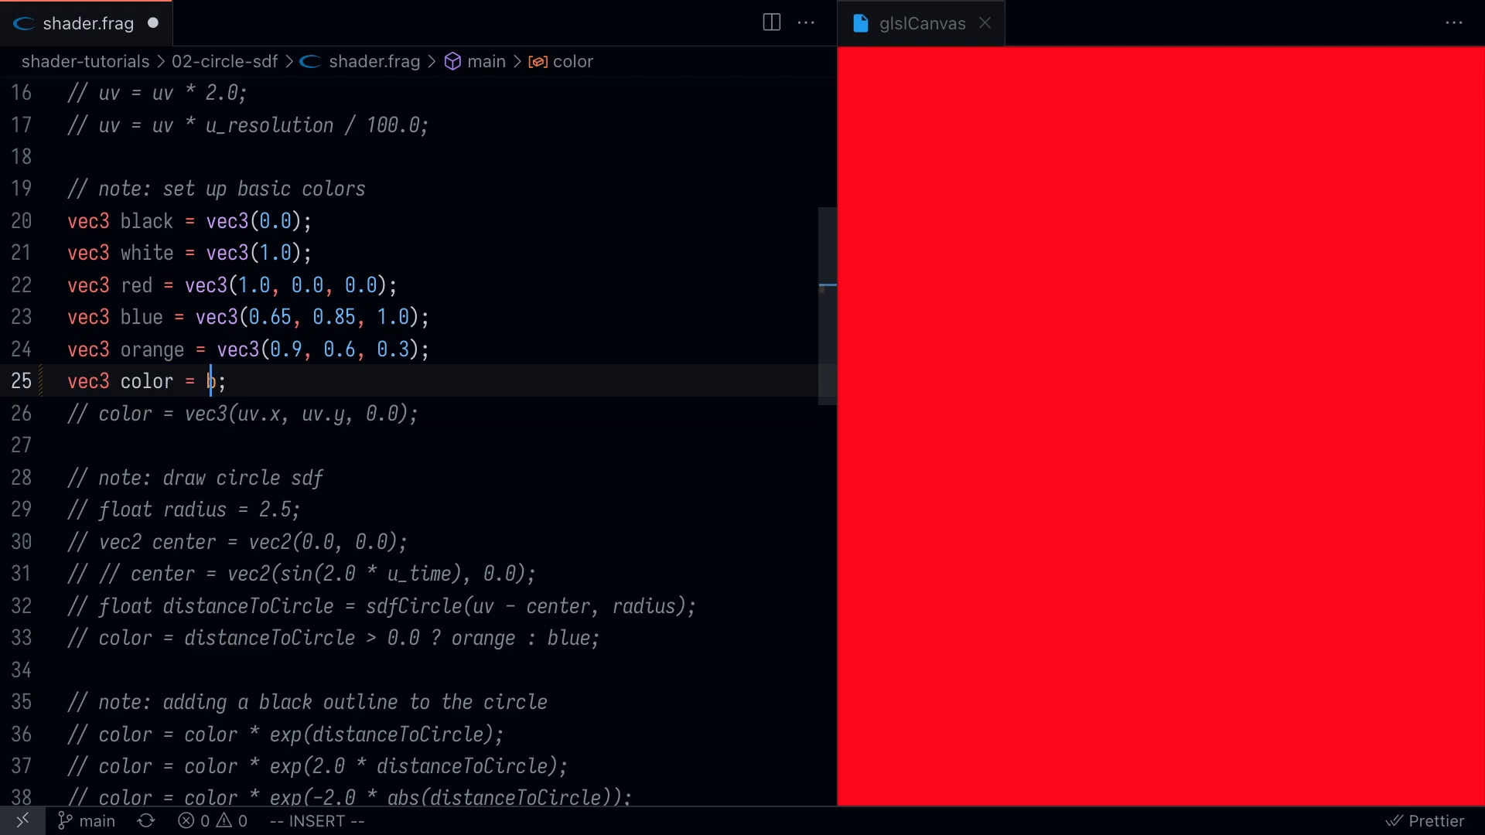
pyautogui.write('black')
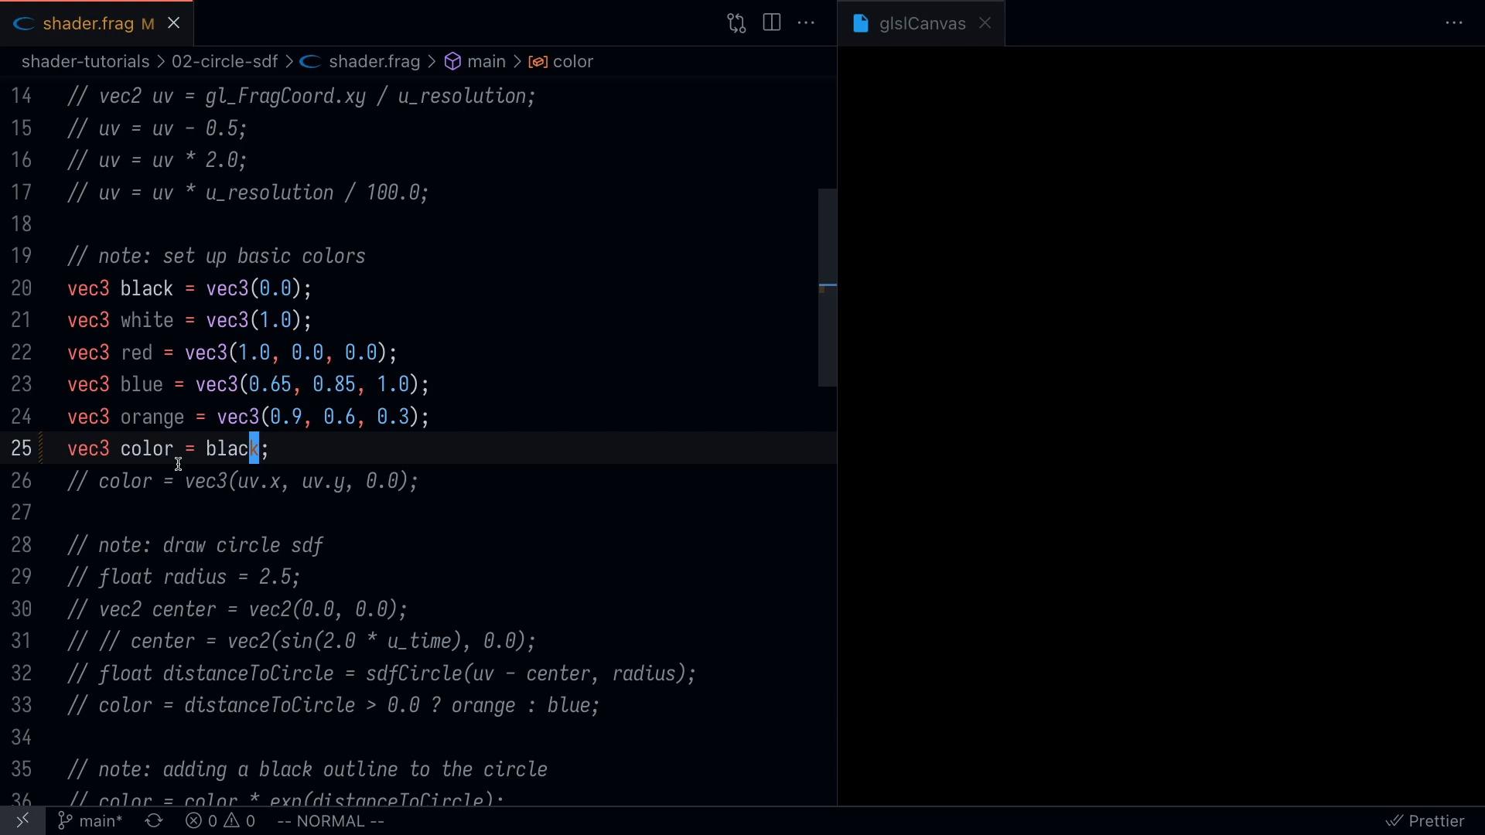
pyautogui.moveTo(329, 442)
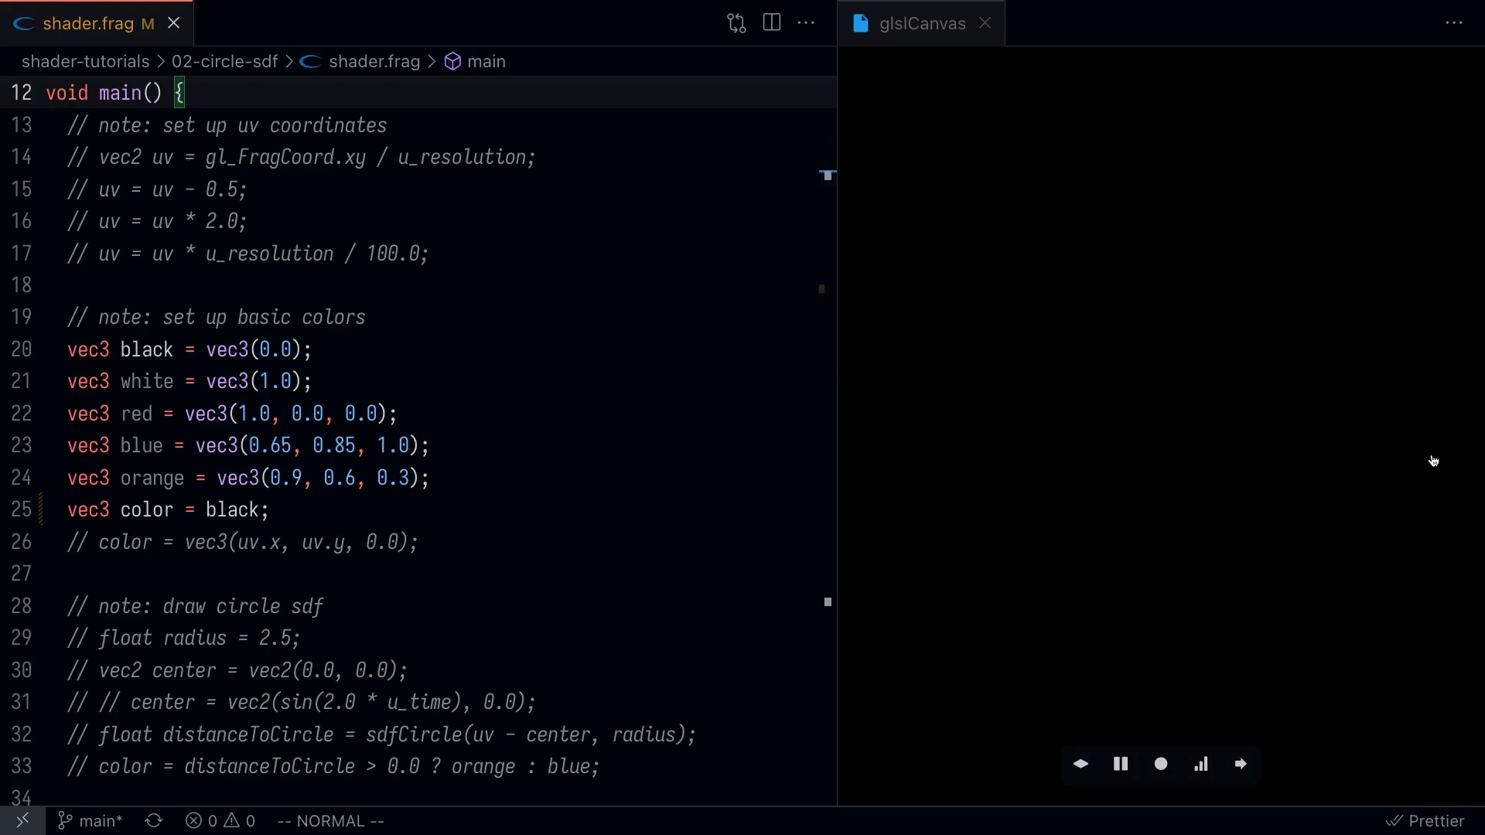
pyautogui.moveTo(1170, 265)
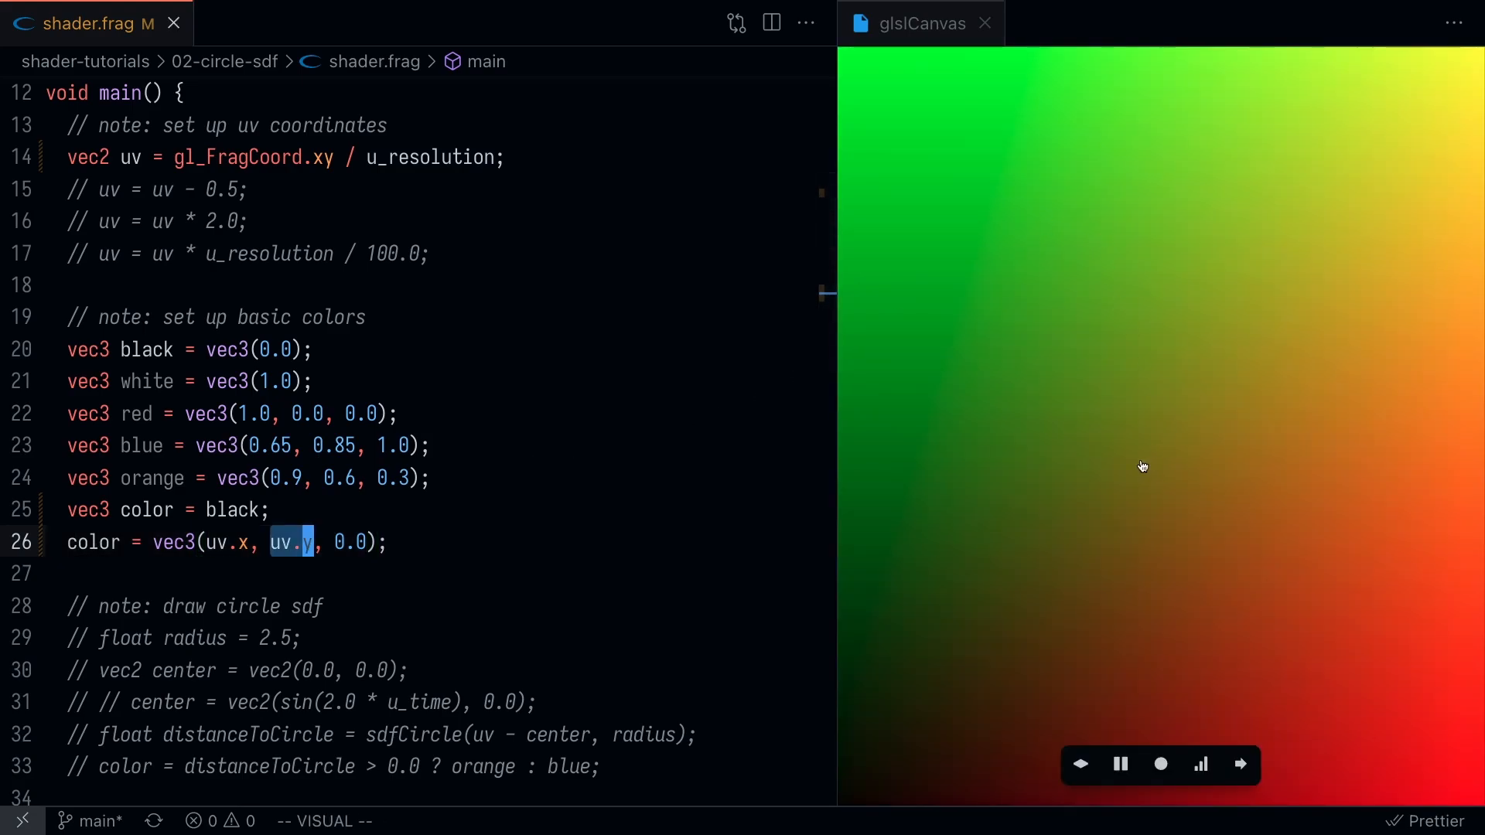
pyautogui.moveTo(847, 796)
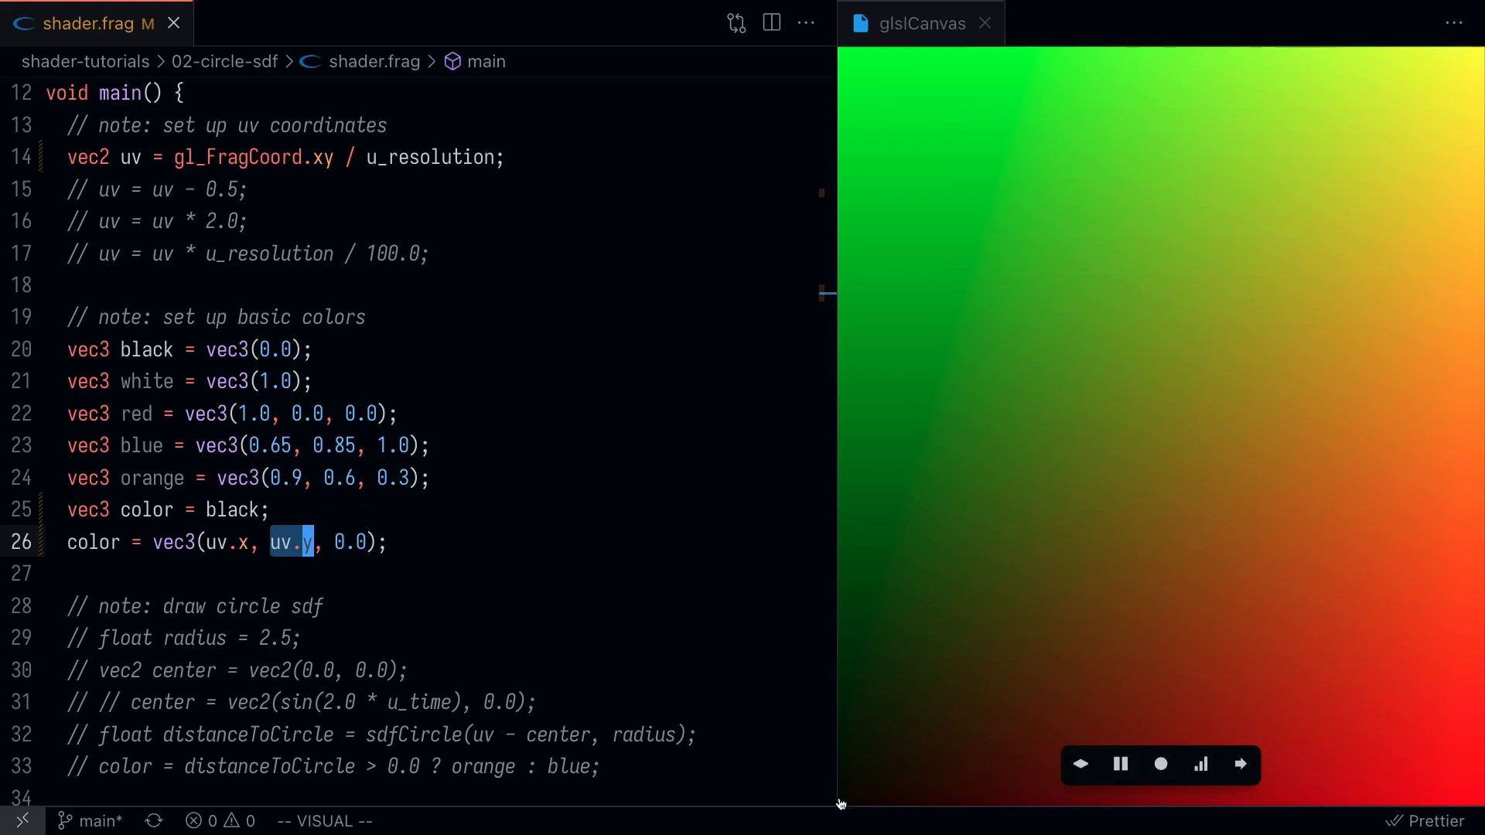
pyautogui.moveTo(846, 804)
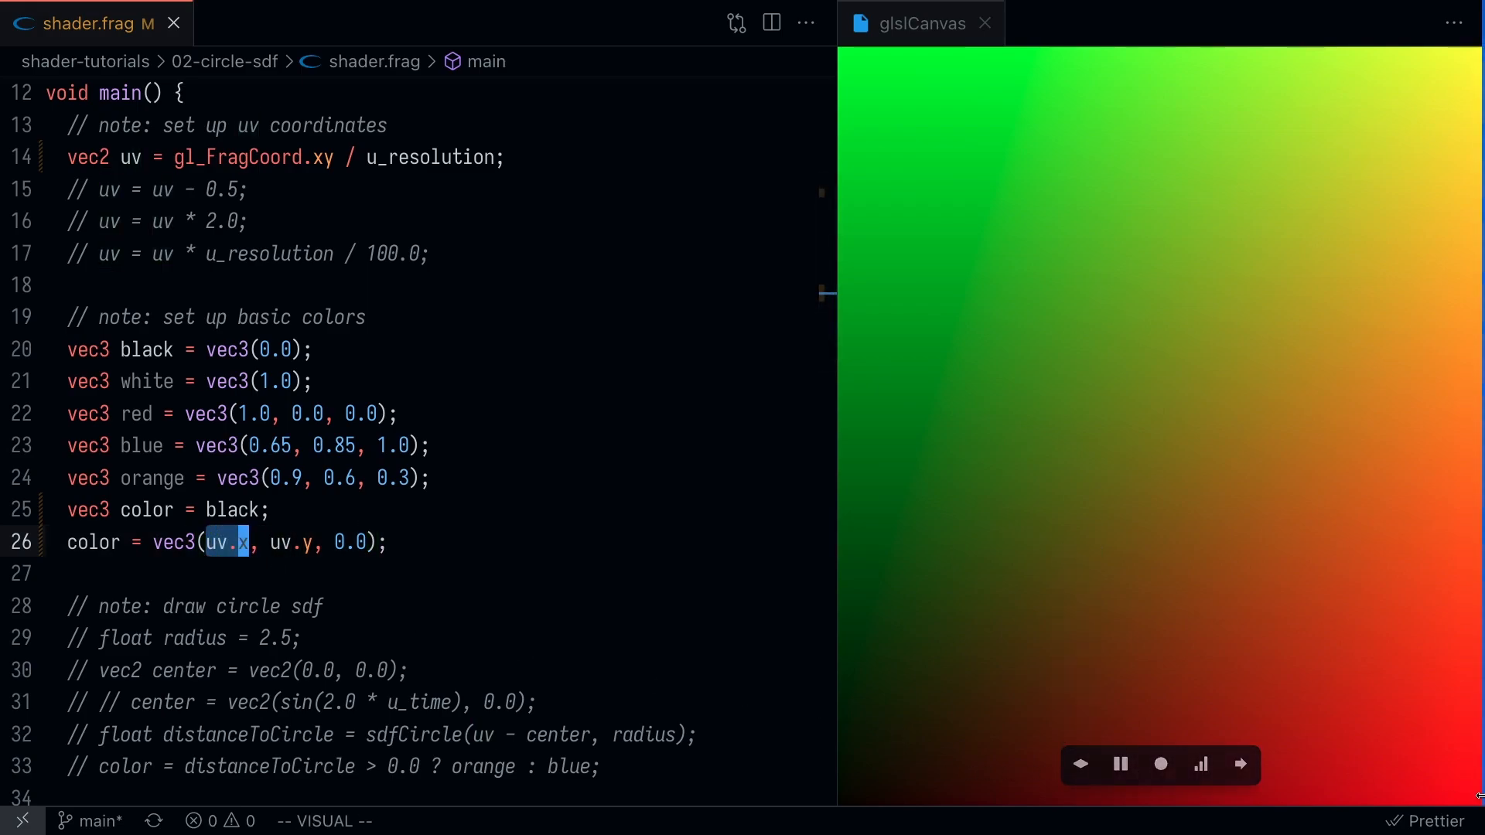
# - Uncomment the uv = gl_FragCoord.xy / u_resolution and color = vec3(uv.x, uv.y, 0.0) lines
pyautogui.press('Escape')
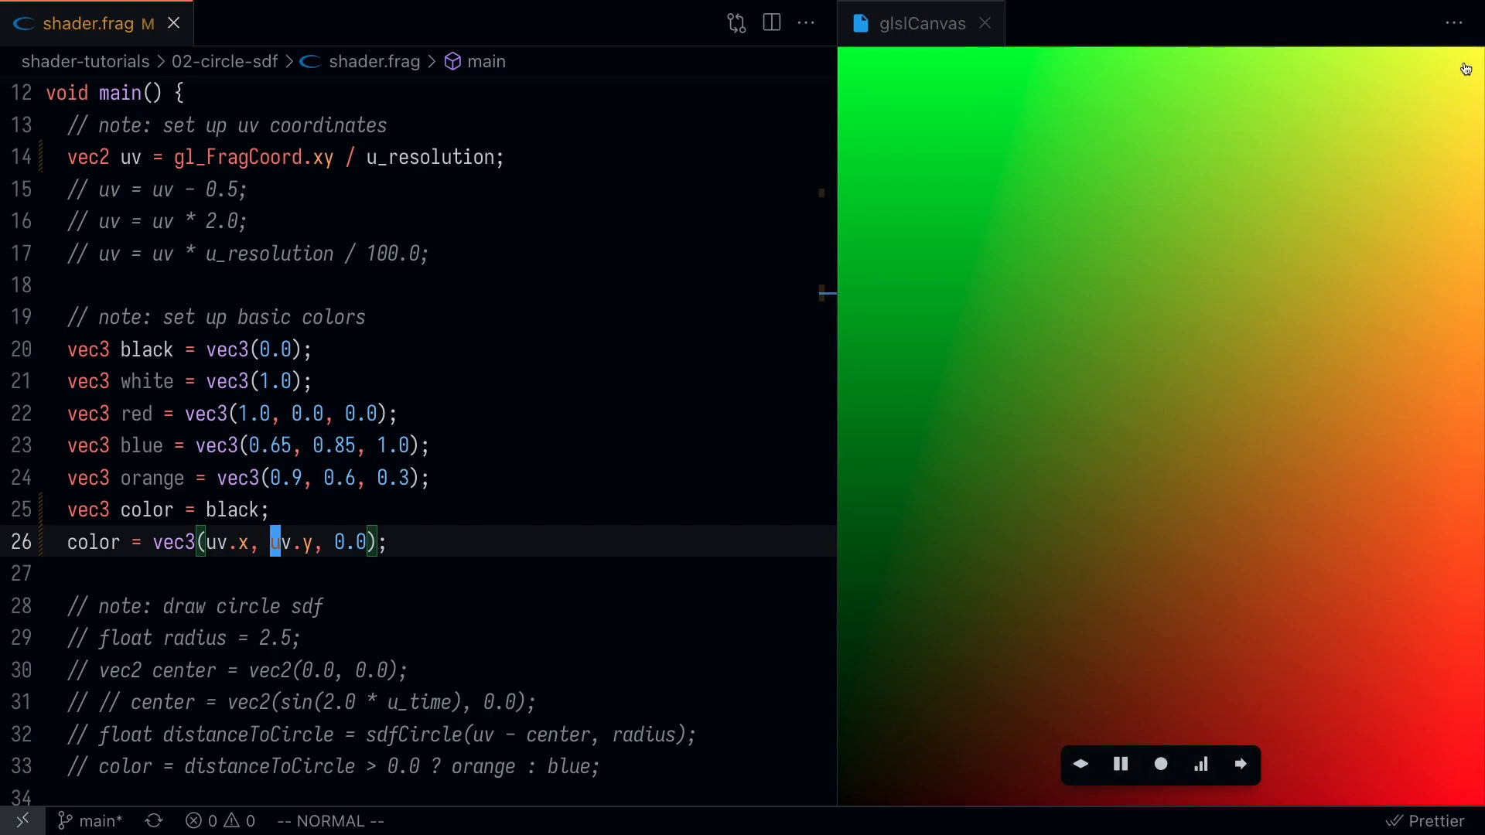
pyautogui.moveTo(1458, 74)
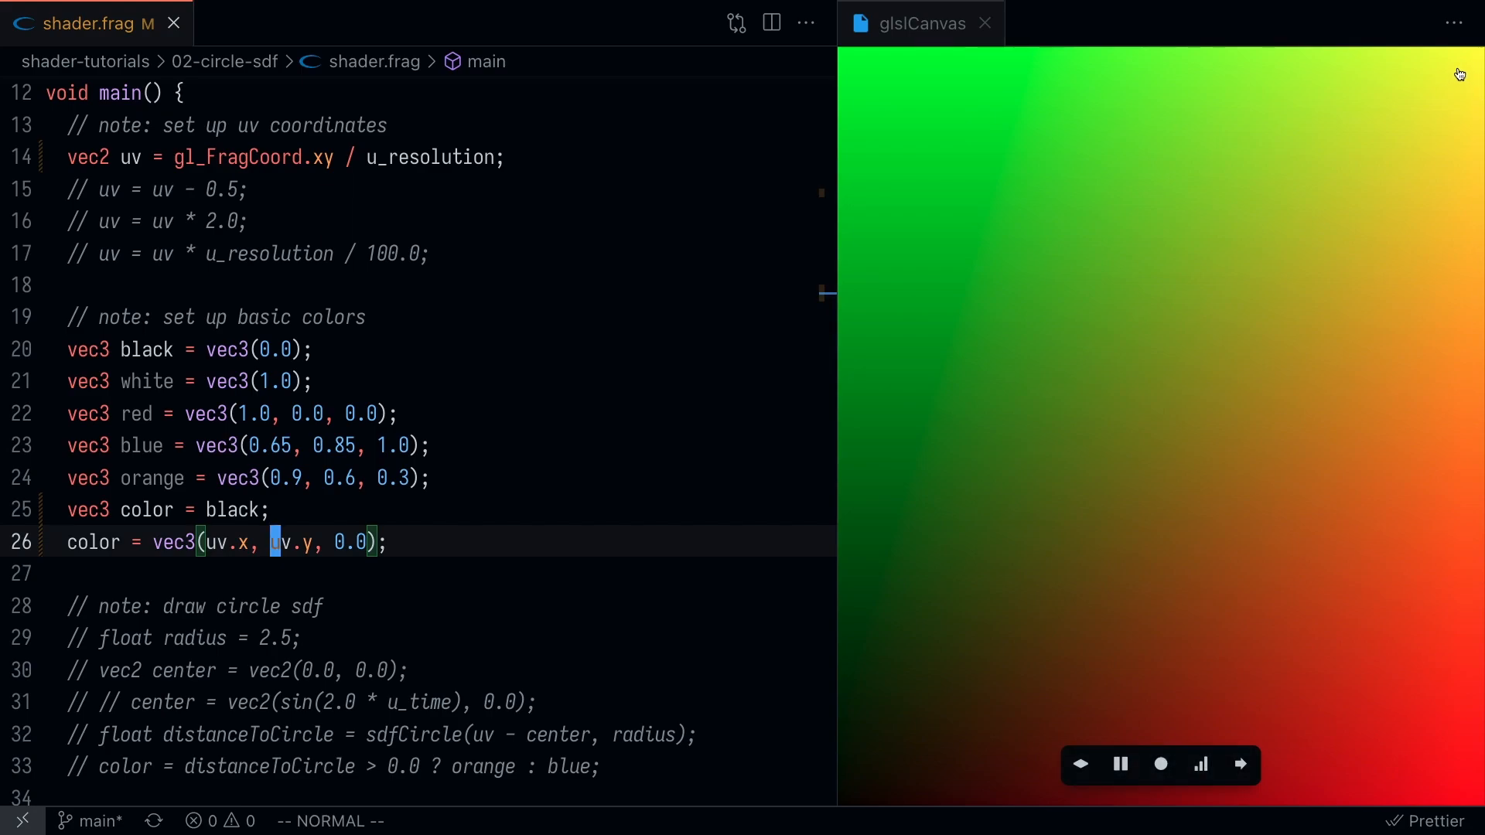
pyautogui.moveTo(841, 57)
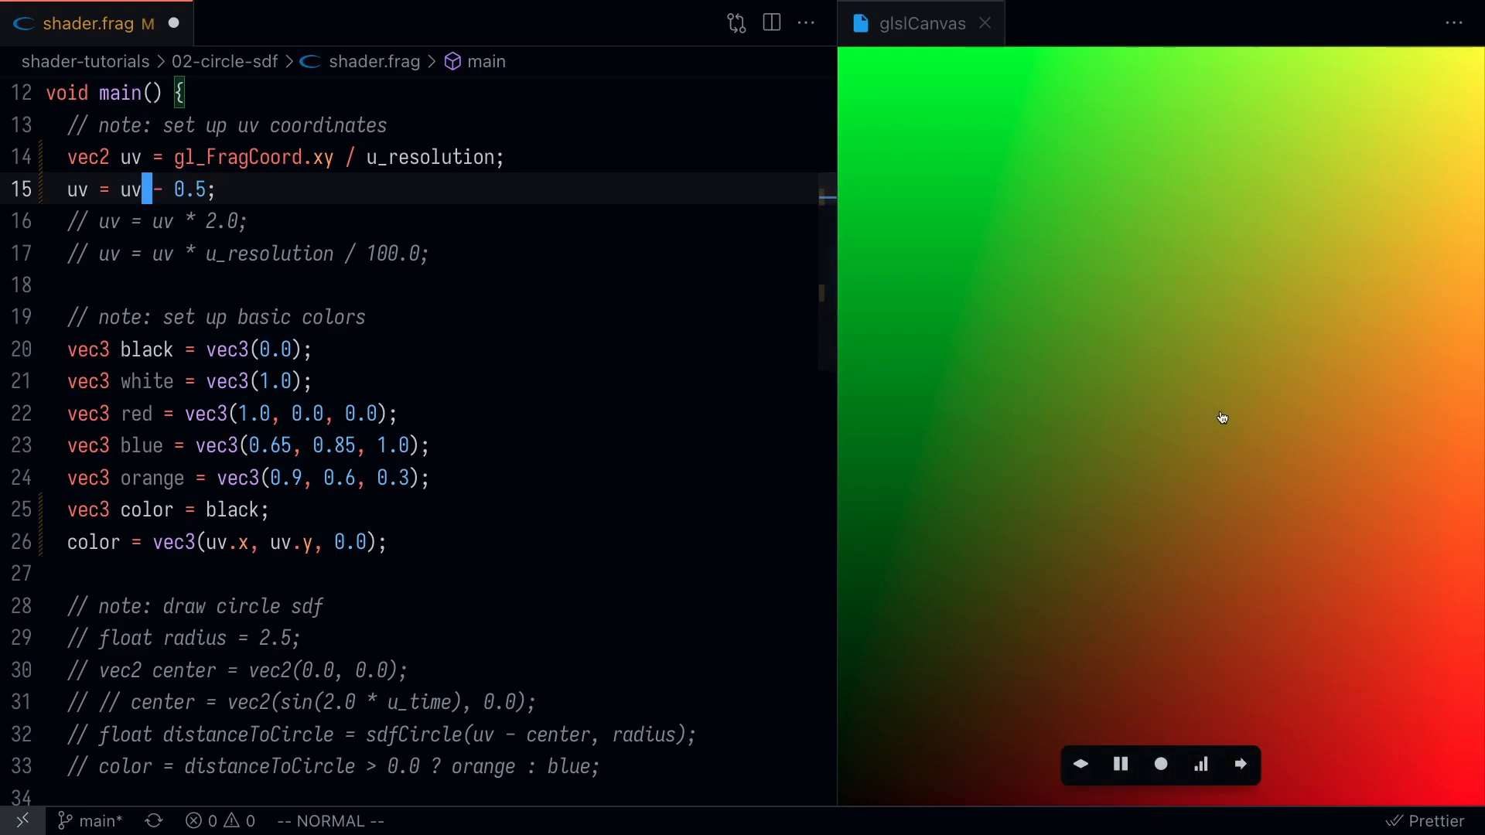
pyautogui.moveTo(1152, 411)
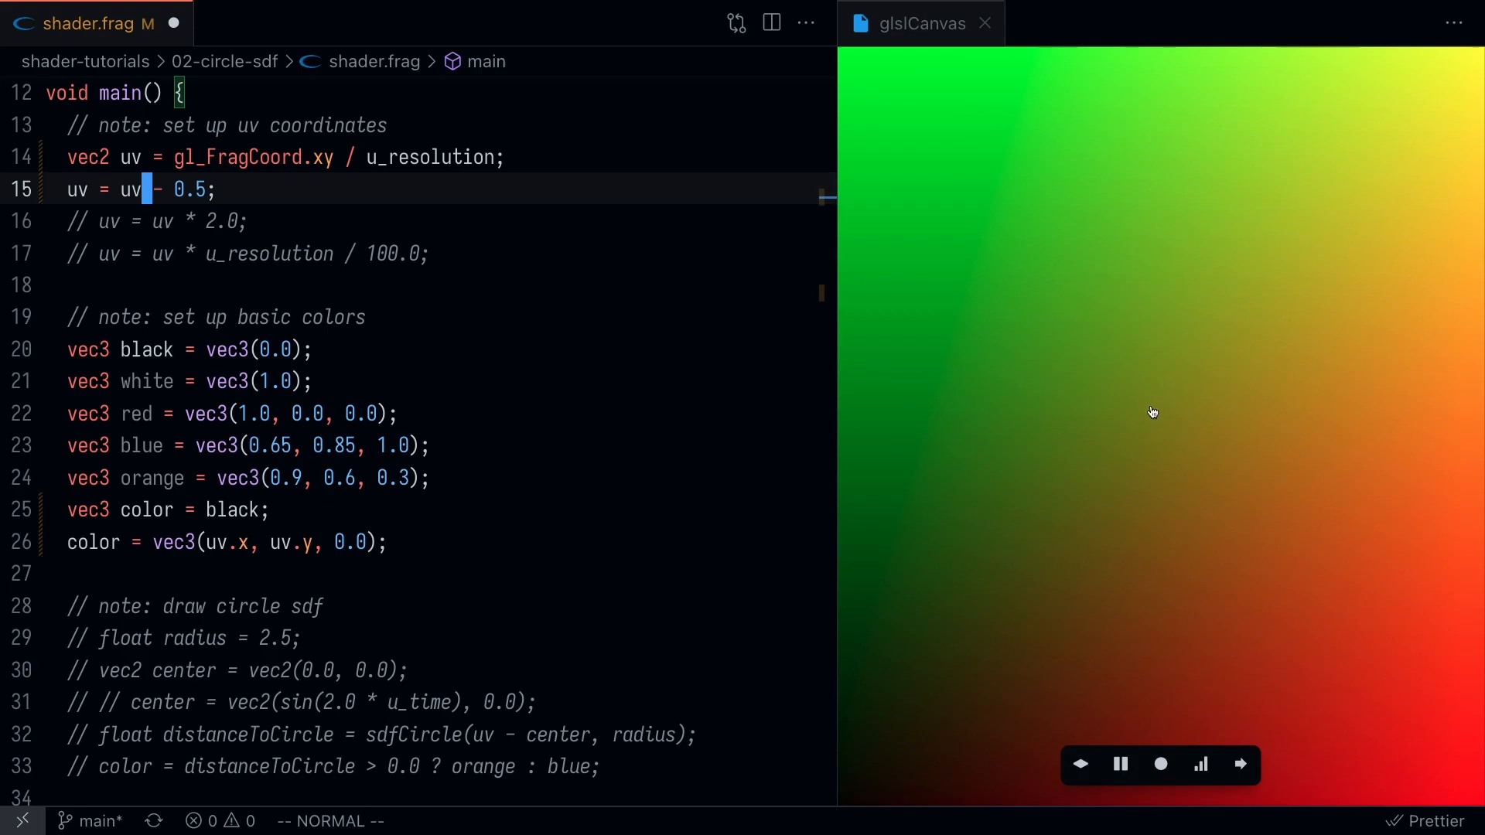
pyautogui.moveTo(378, 217)
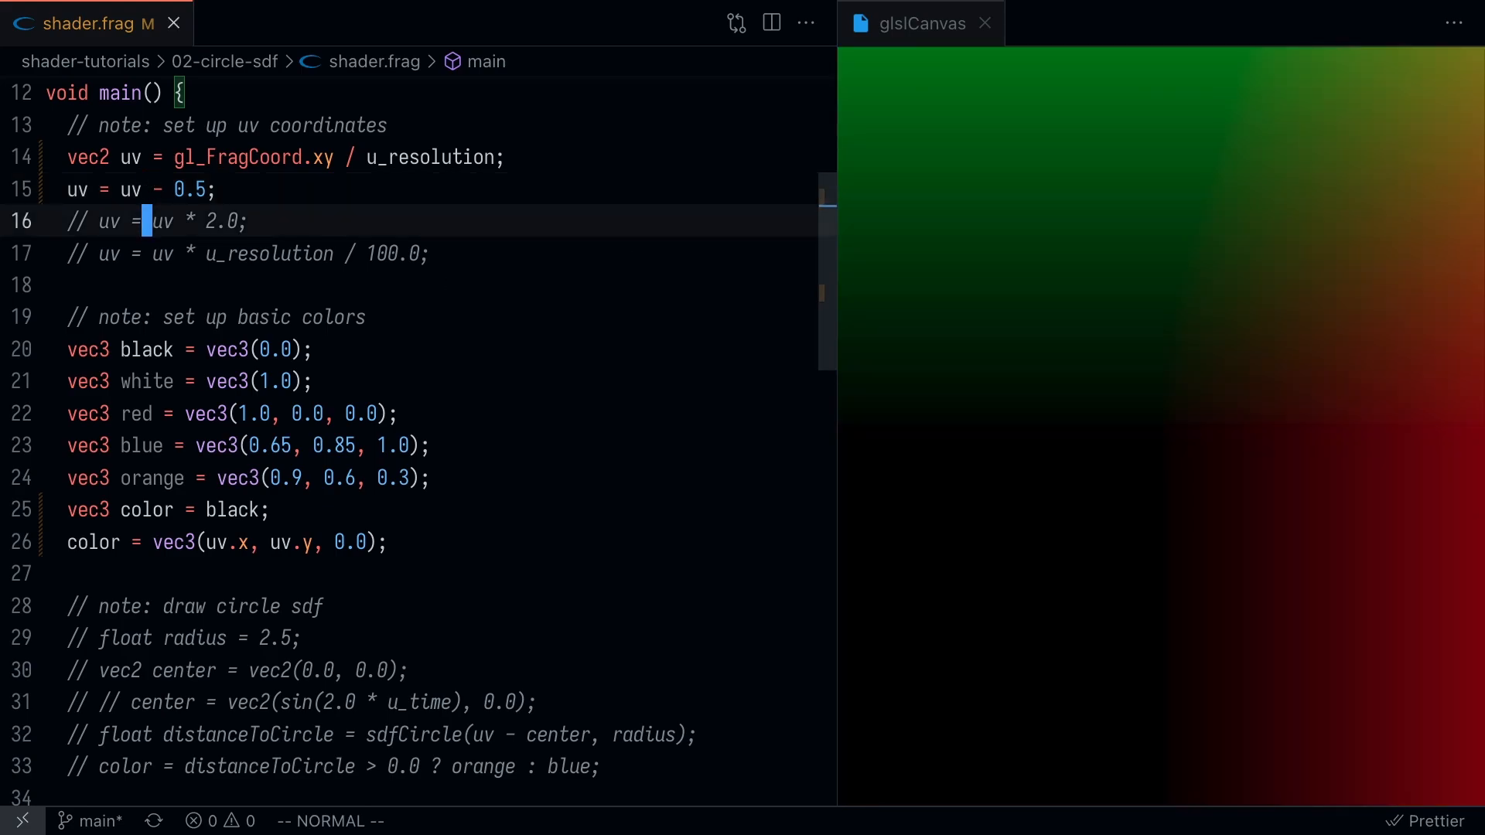
# - Uncomment uv = uv - 0.5; so the gradient shows four quadrants around the centre
pyautogui.press('down')
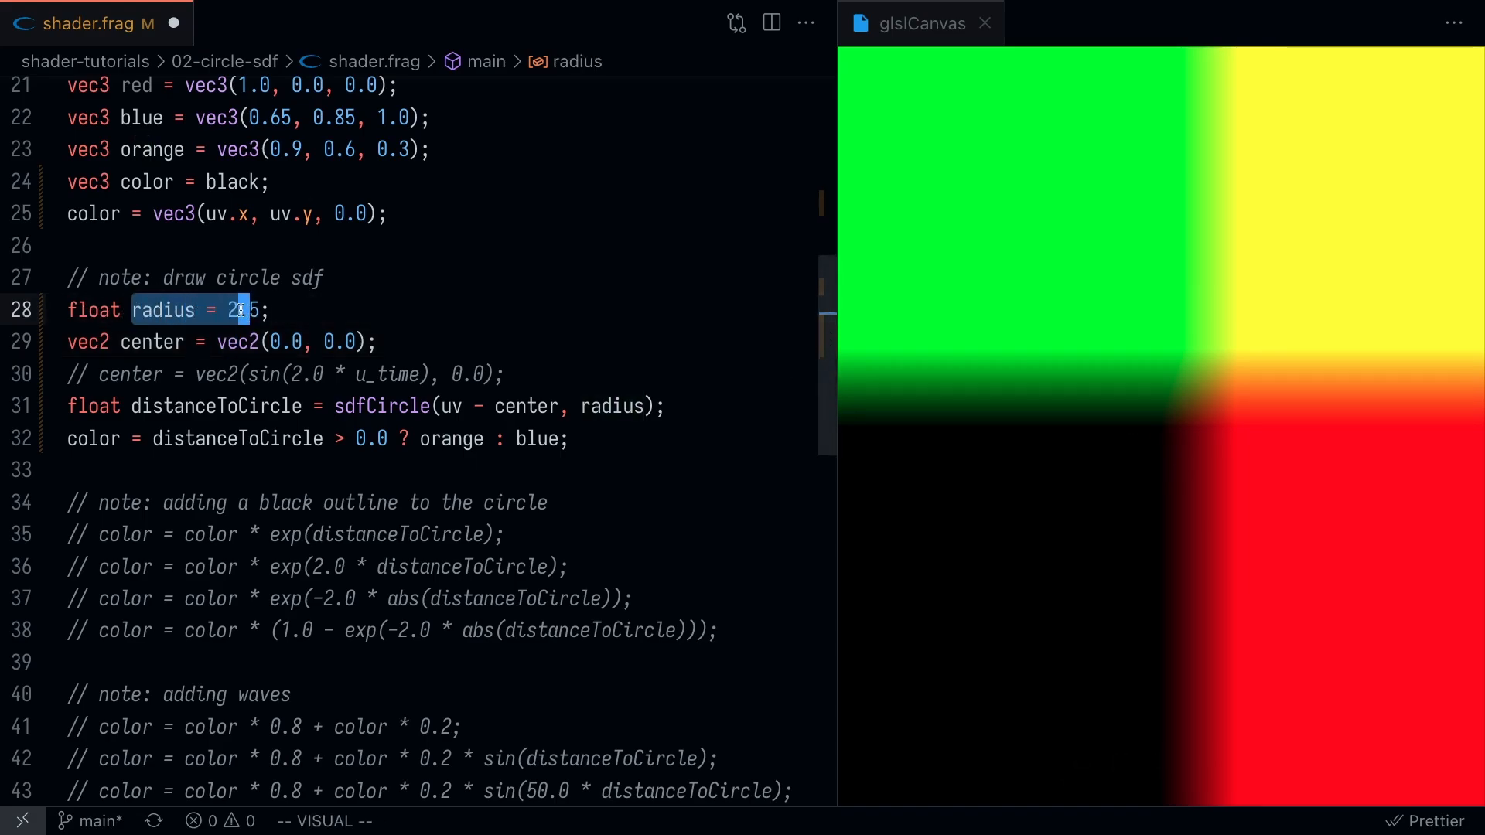
# - Enable sdfCircle with radius 1.0, uv scaled by u_resolution / 100.0 and the orange : blue colour line
pyautogui.write('.')
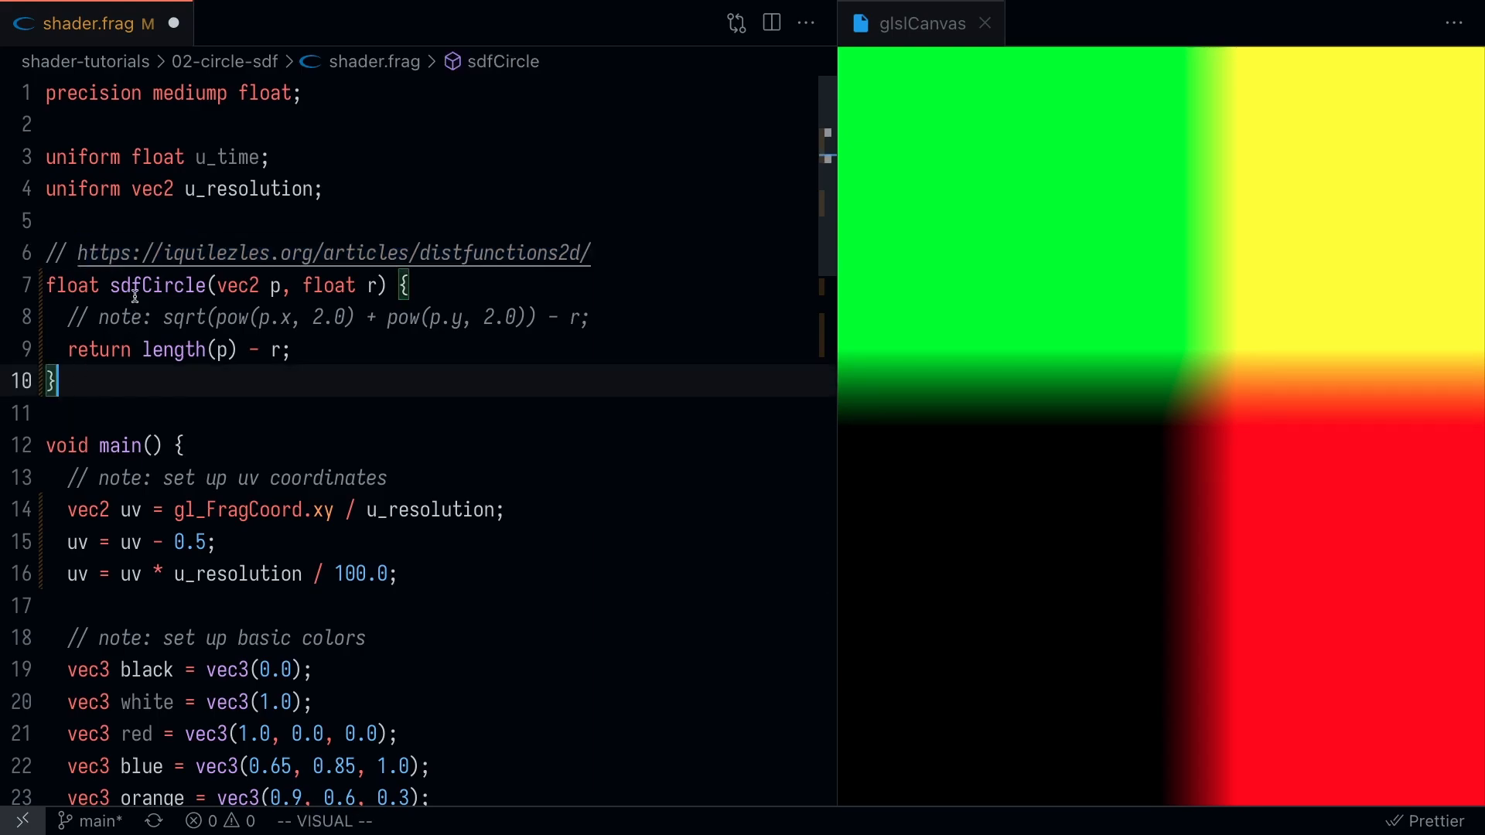
pyautogui.doubleClick(156, 285)
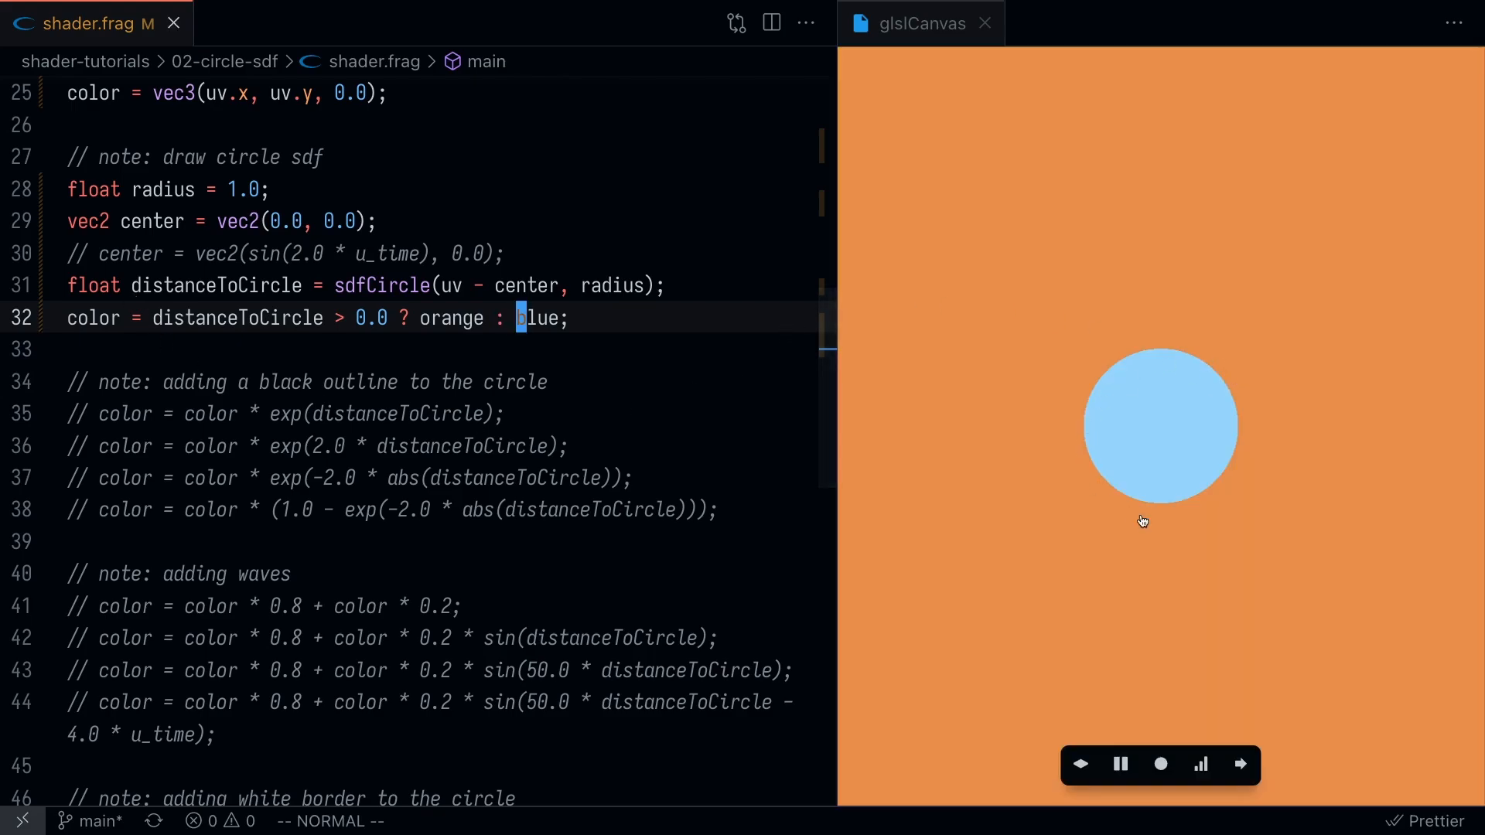
pyautogui.moveTo(1133, 401)
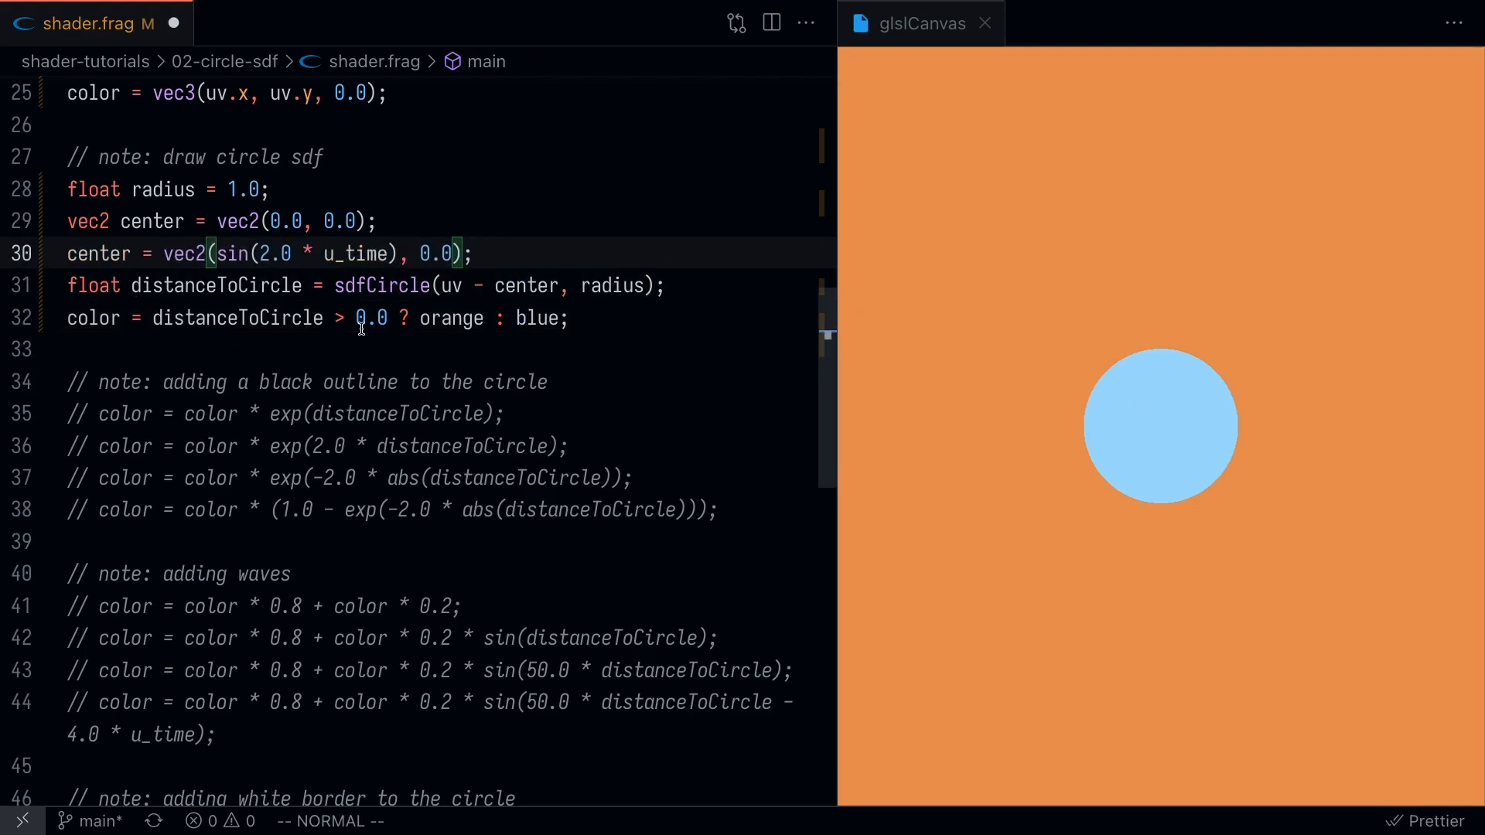
# - Uncomment center = vec2(sin(2.0 * u_time), 0.0); so the circle swings horizontally
pyautogui.press('V')
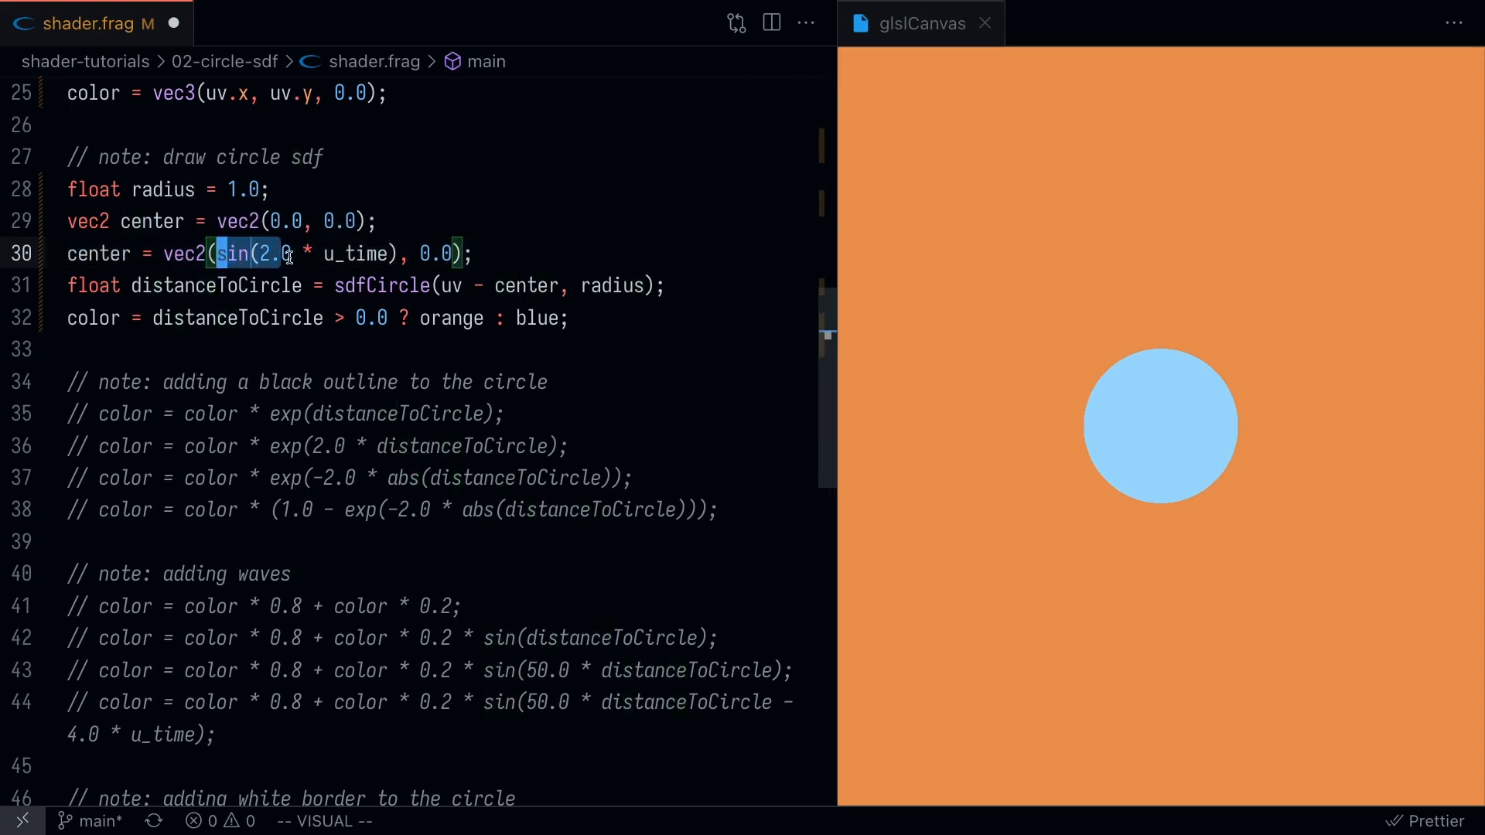
pyautogui.press('Escape')
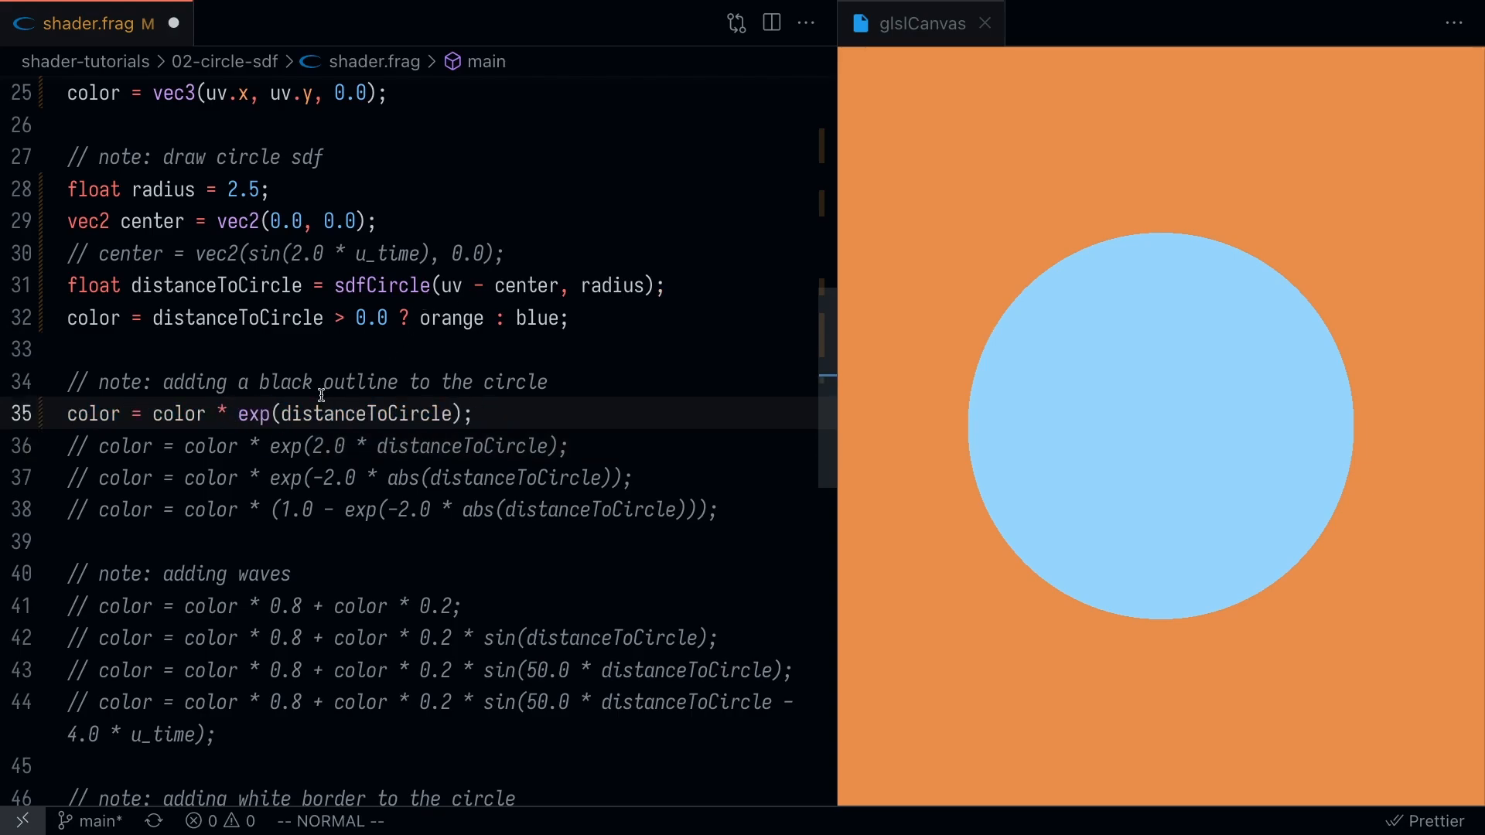
# - Uncomment color = color * exp(distanceToCircle); on line 35 and save to render the glow
pyautogui.press('v')
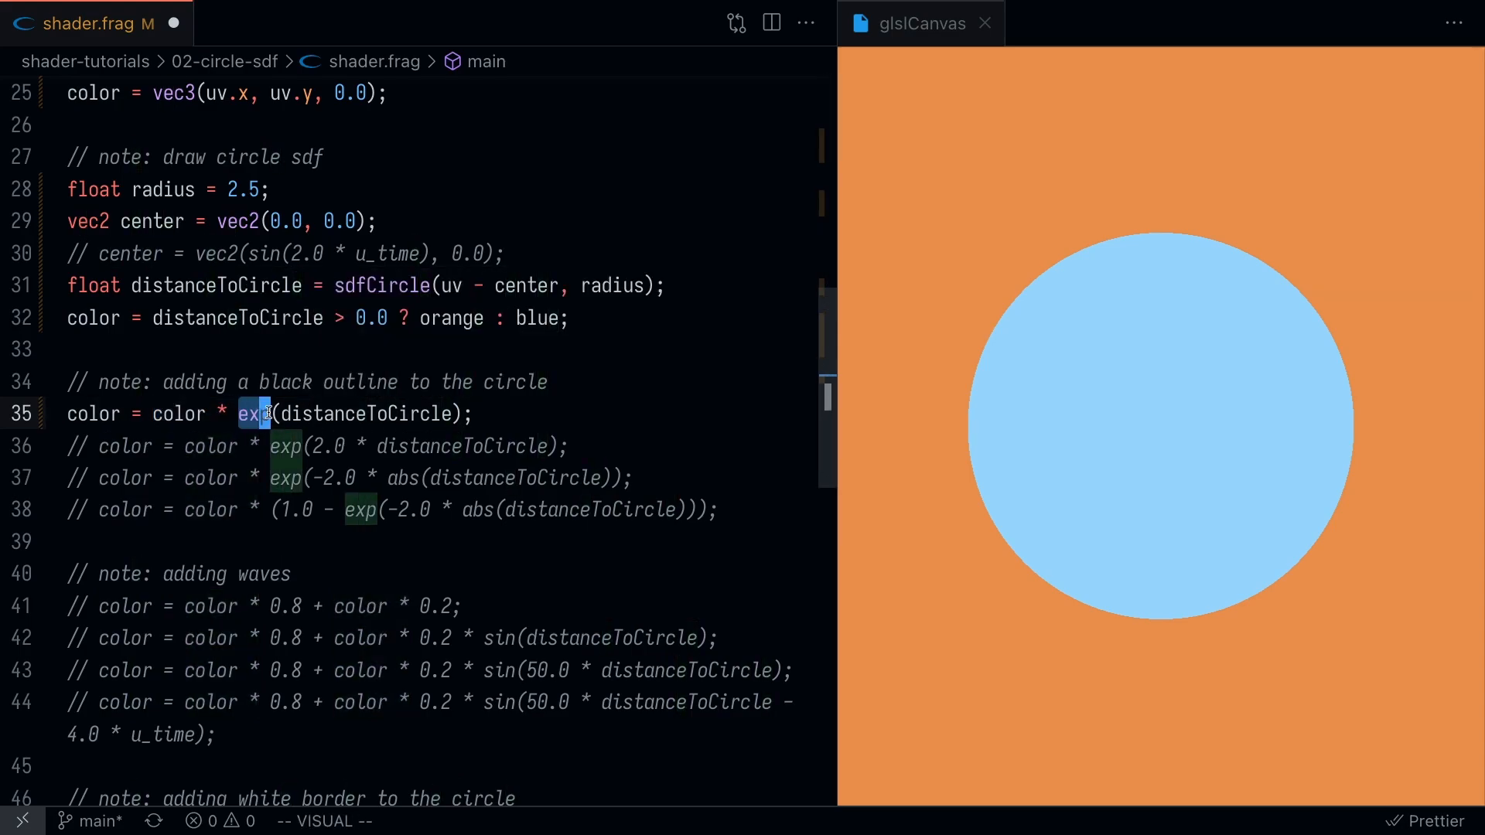
pyautogui.moveTo(254, 414)
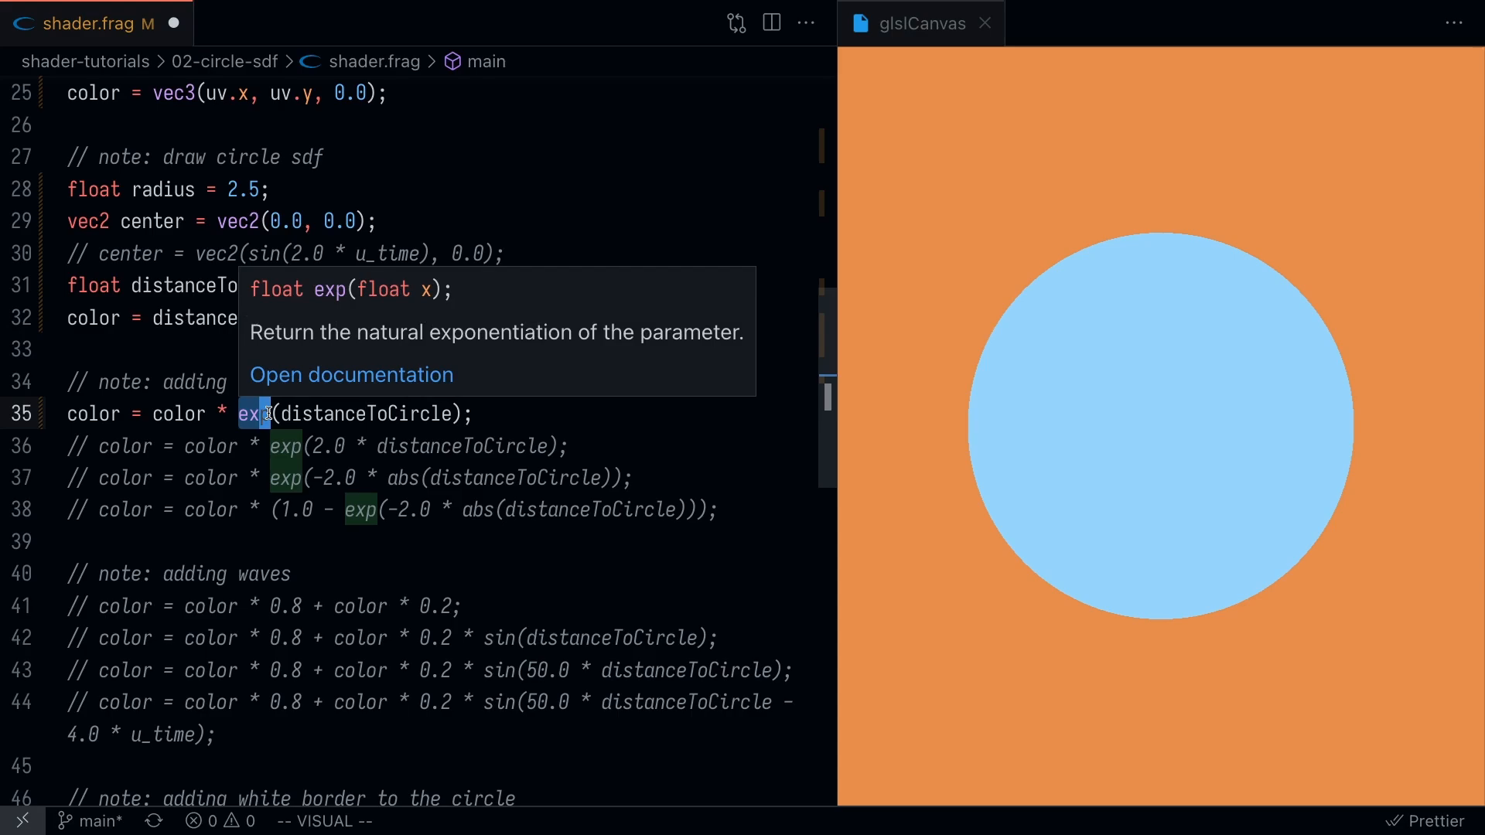
pyautogui.press('Escape')
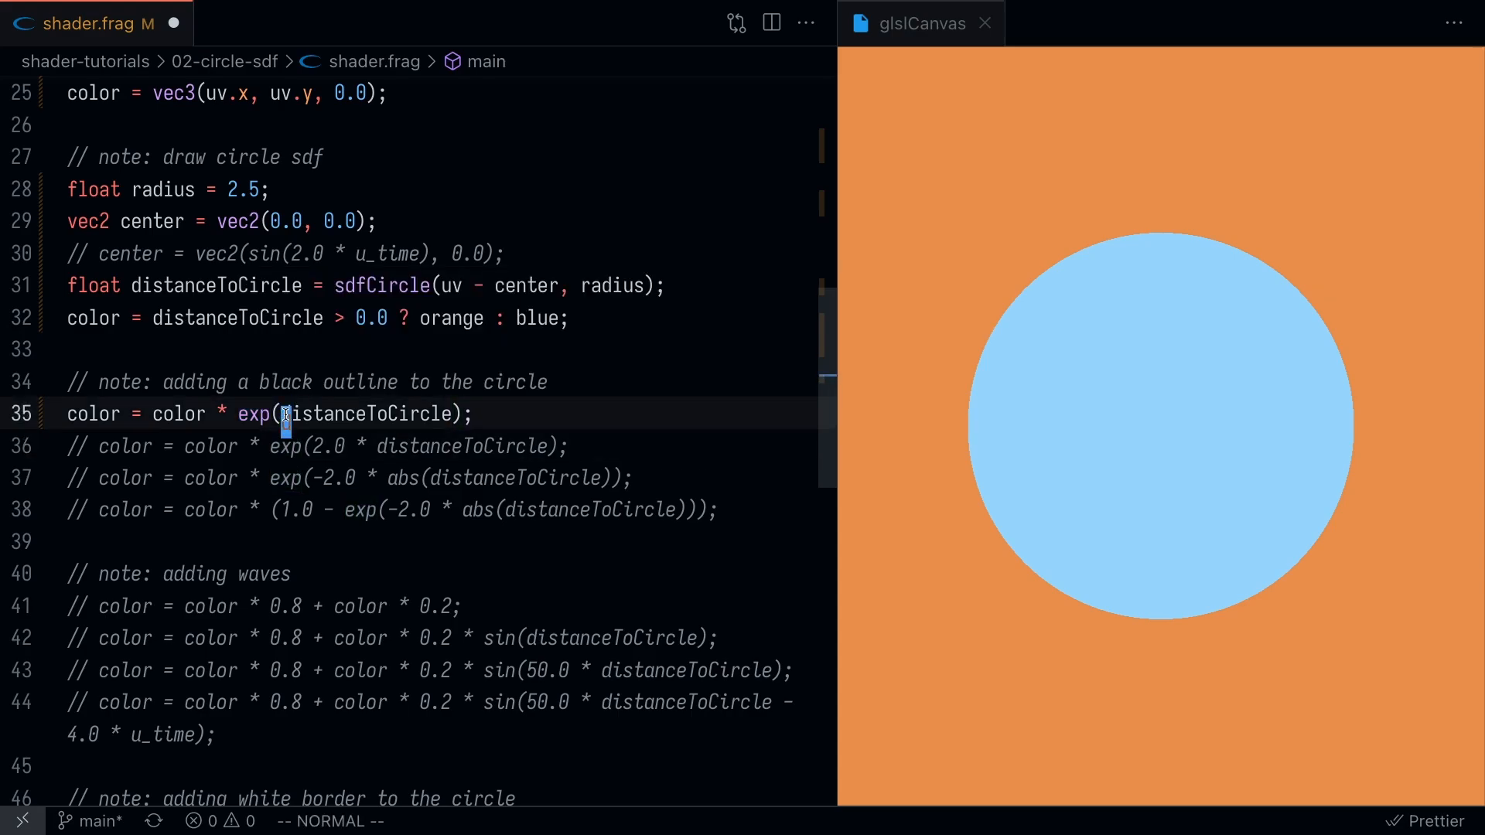
pyautogui.doubleClick(362, 415)
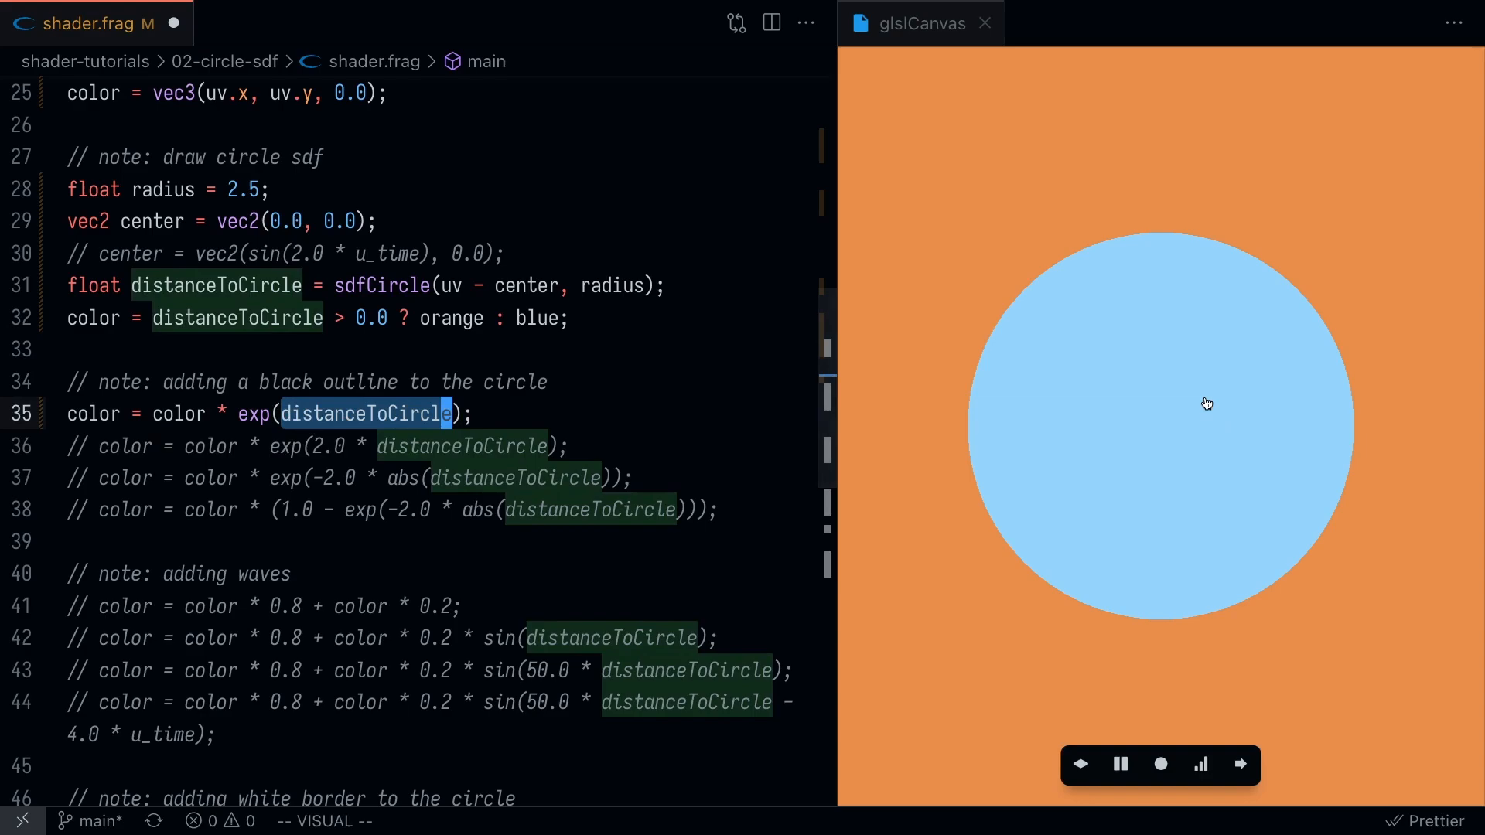
pyautogui.moveTo(1211, 433)
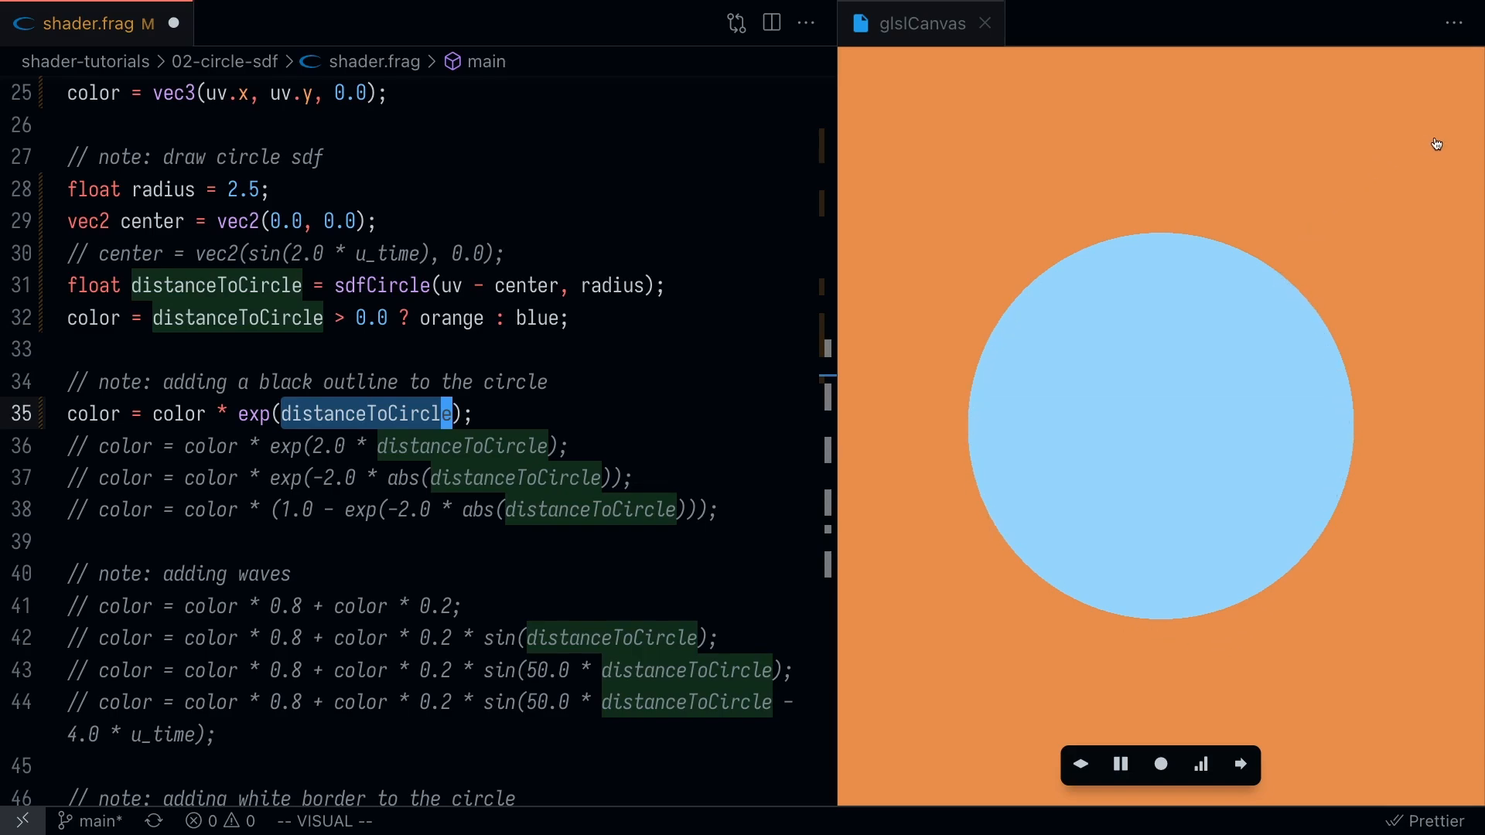
pyautogui.moveTo(585, 376)
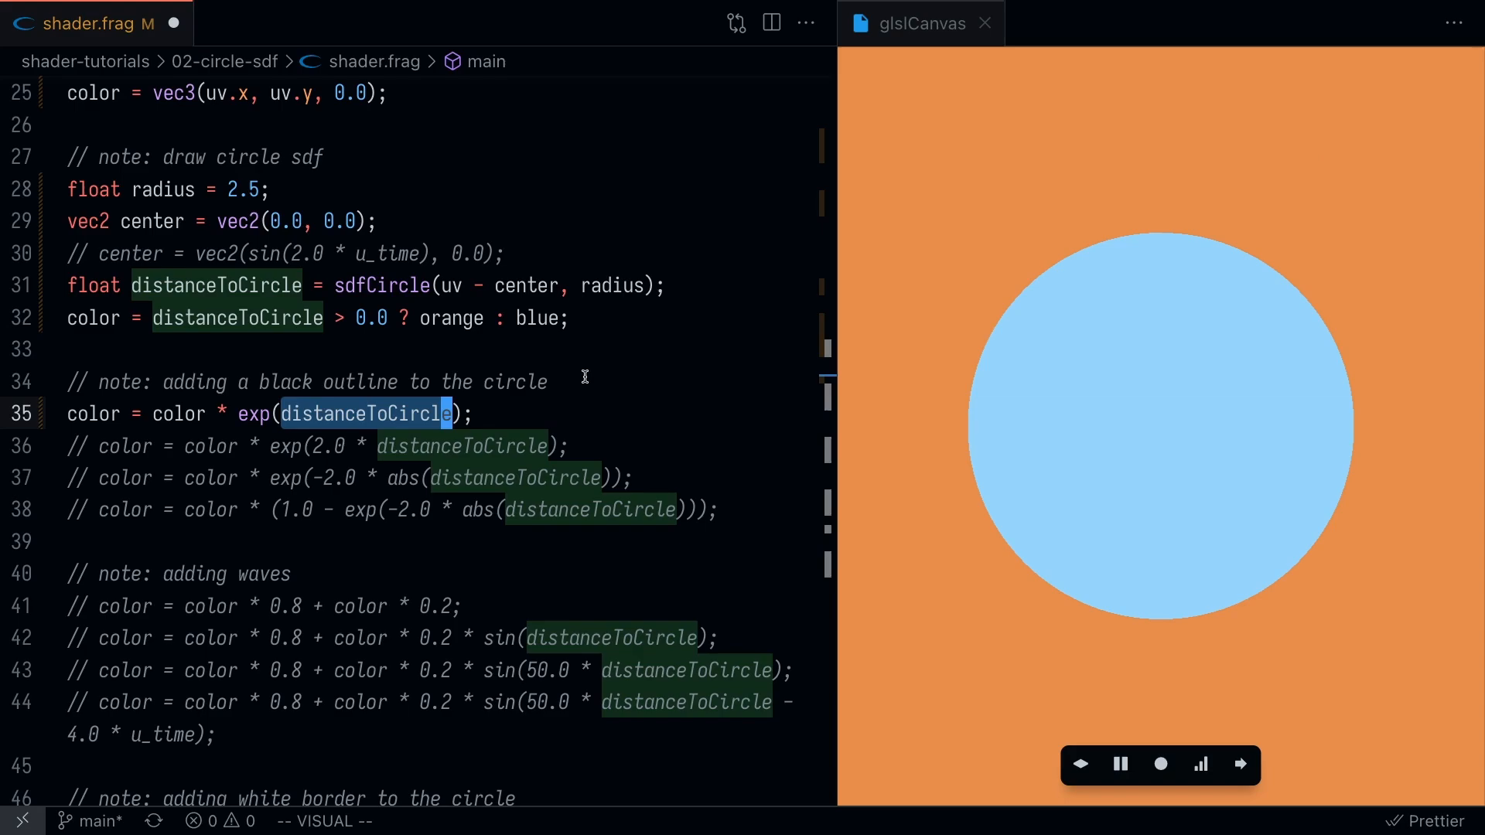
pyautogui.press('Escape')
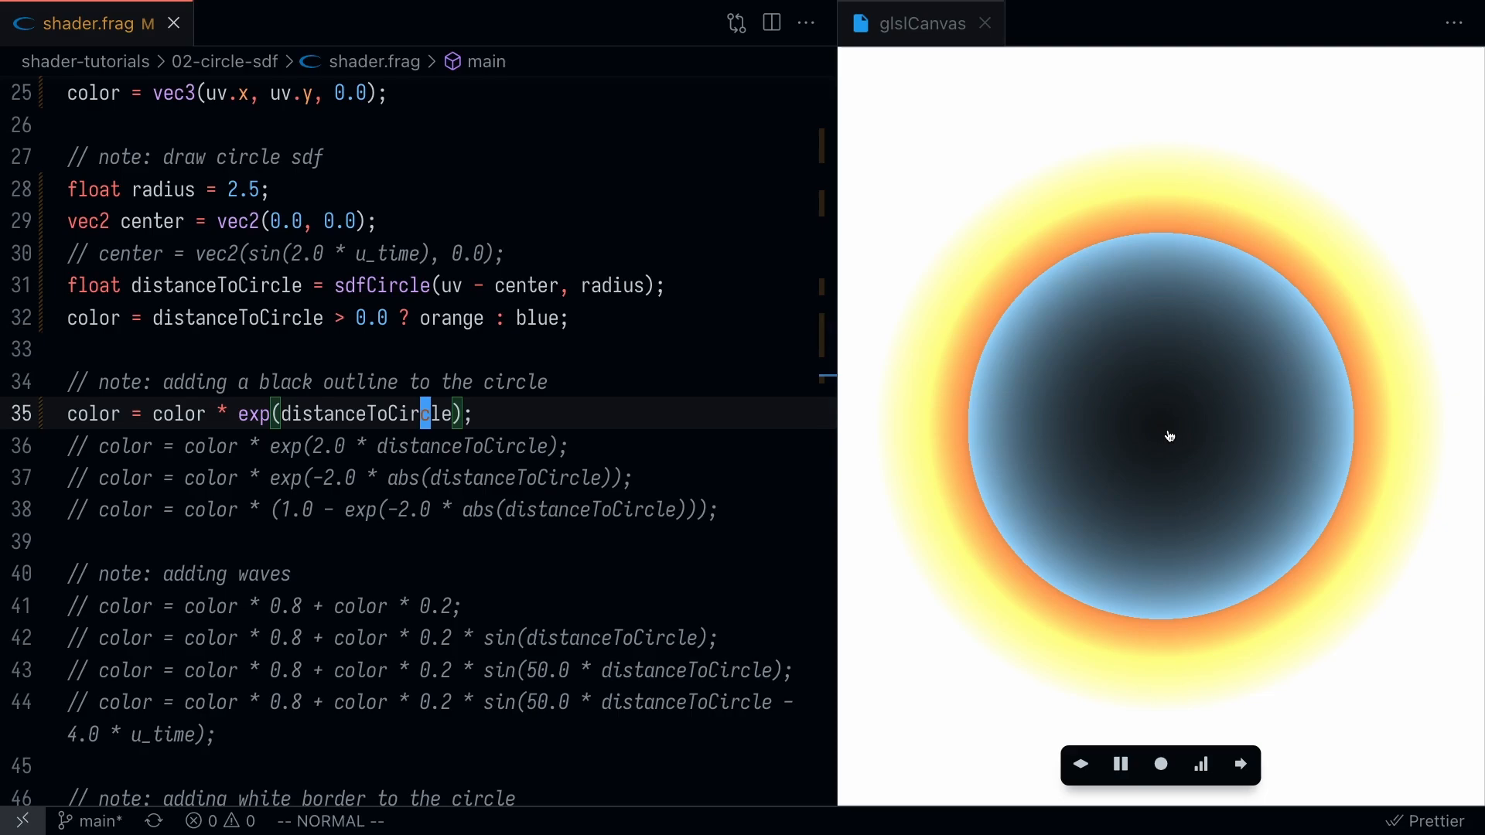
pyautogui.moveTo(983, 355)
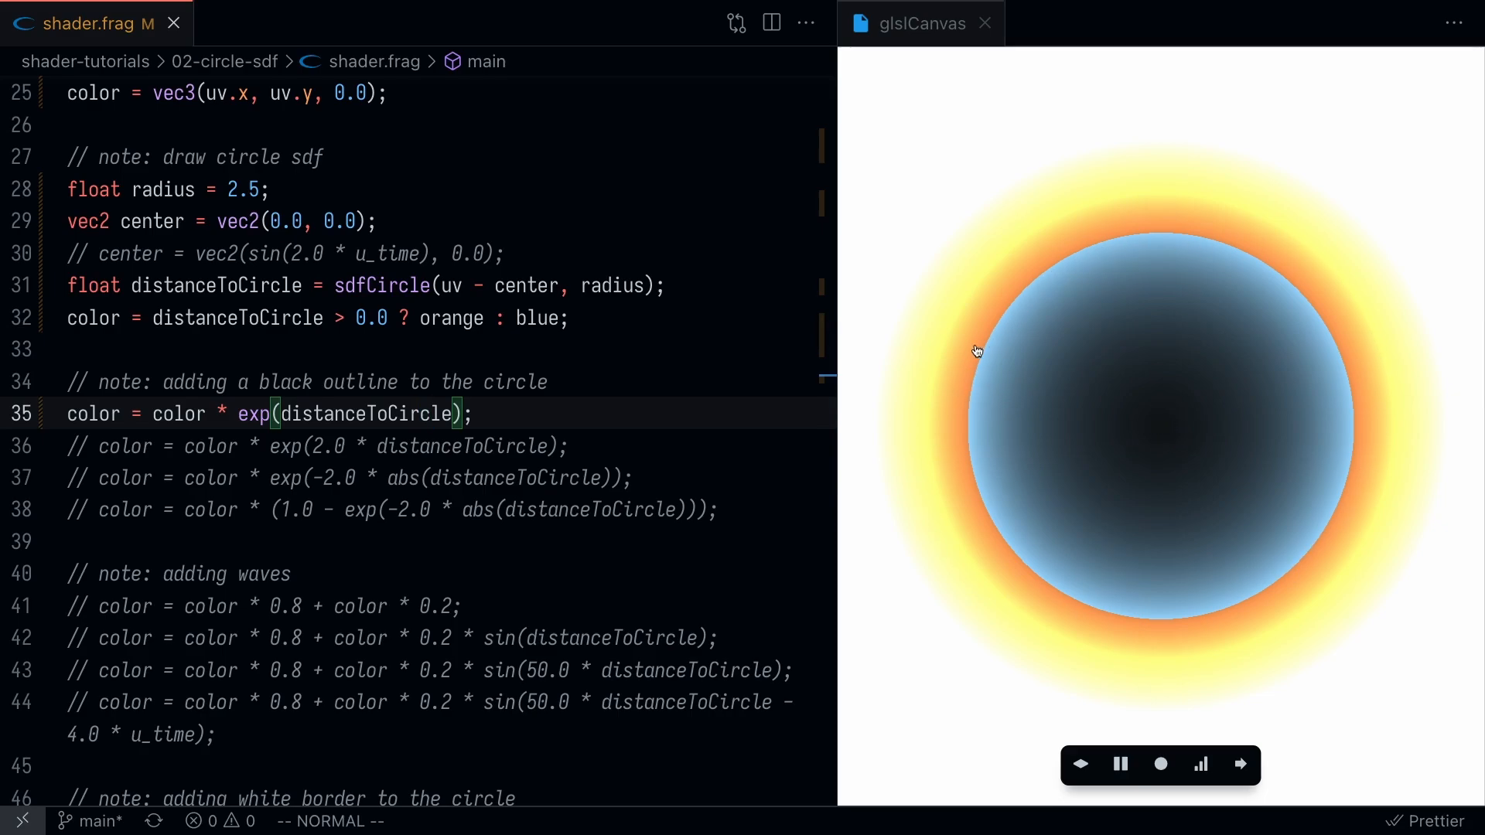
pyautogui.moveTo(1082, 258)
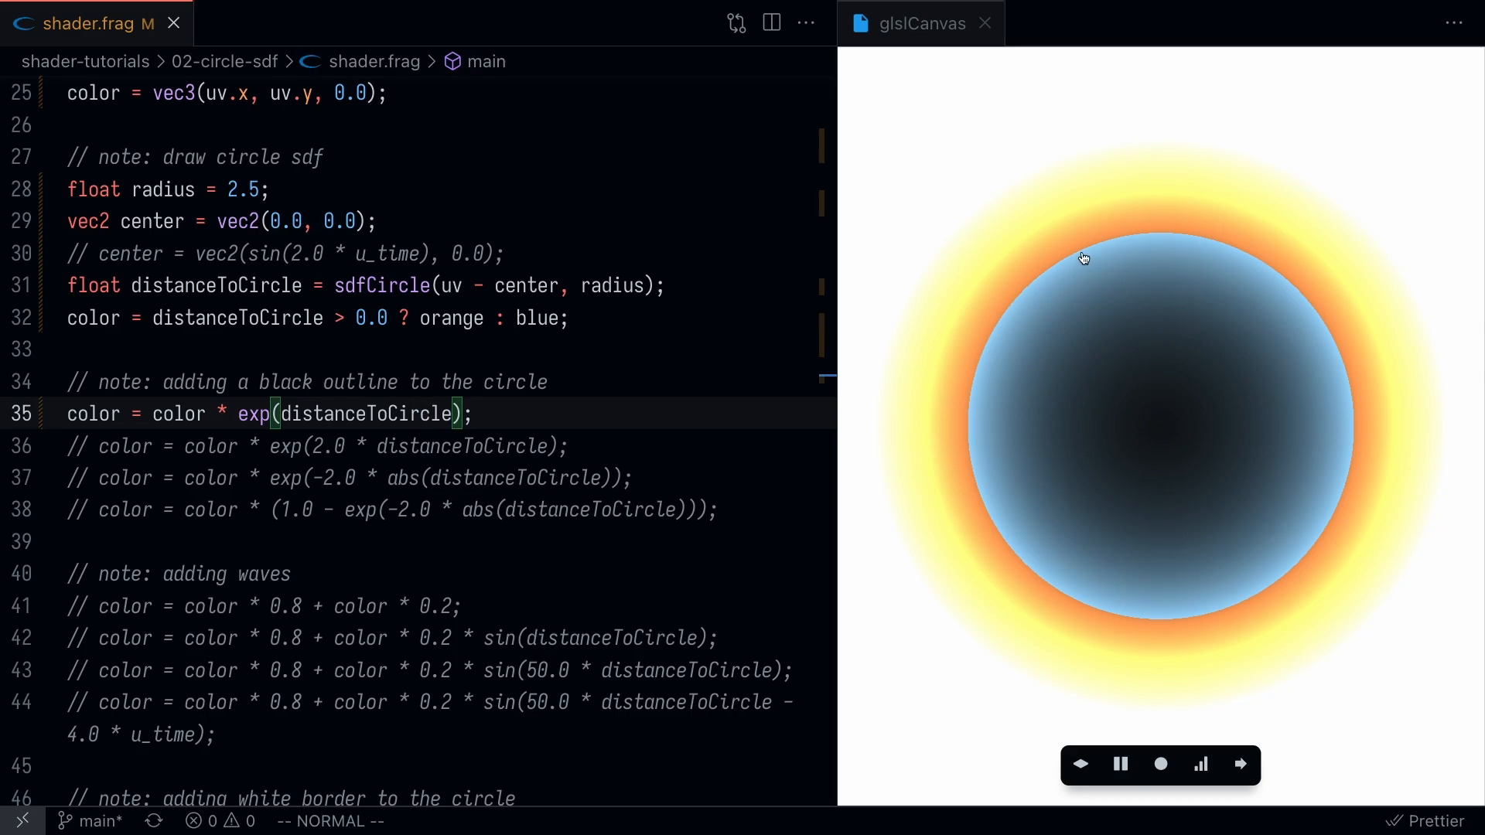
pyautogui.moveTo(982, 555)
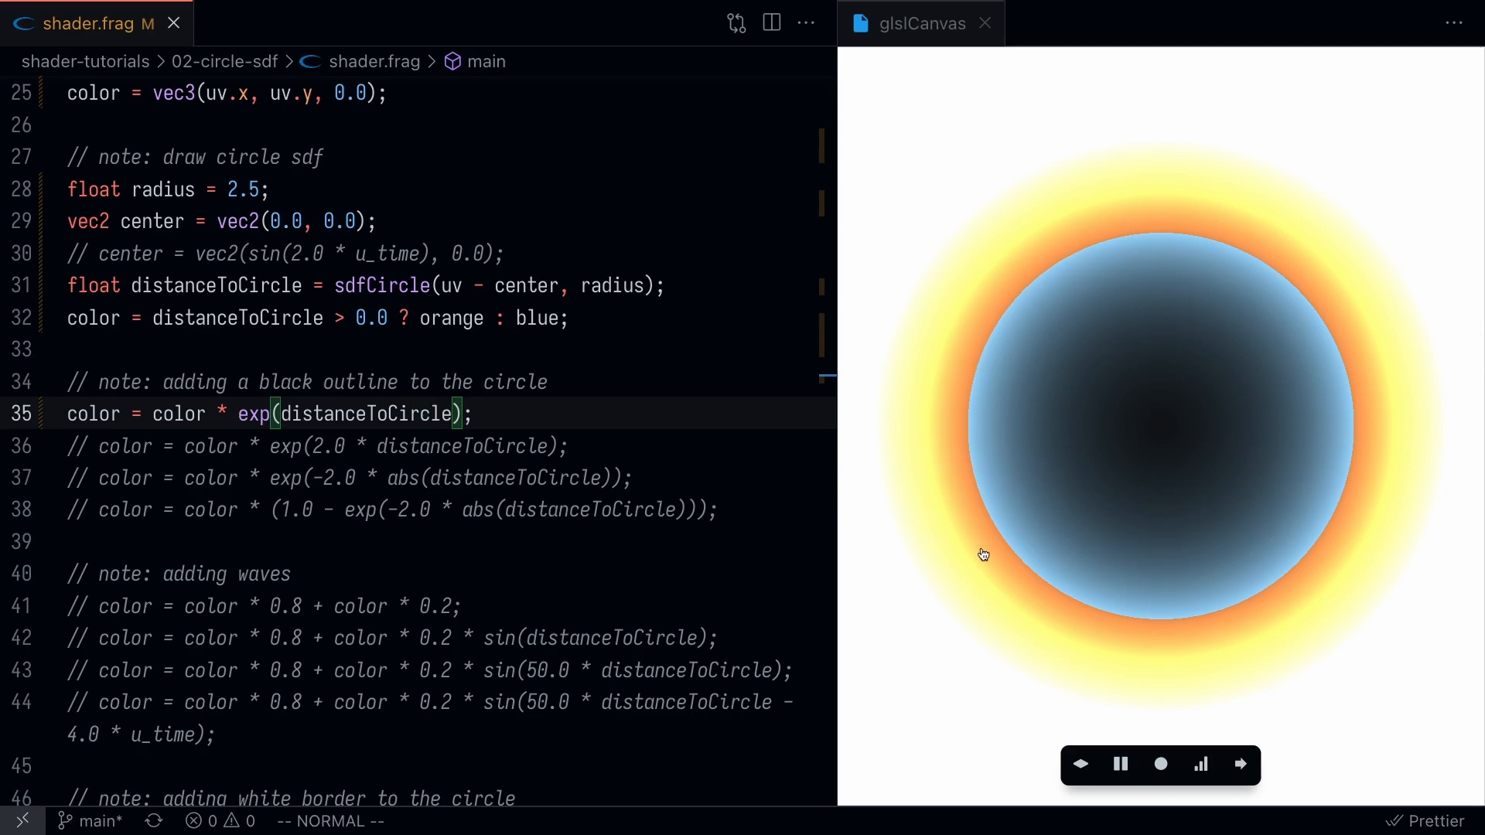
pyautogui.moveTo(1165, 248)
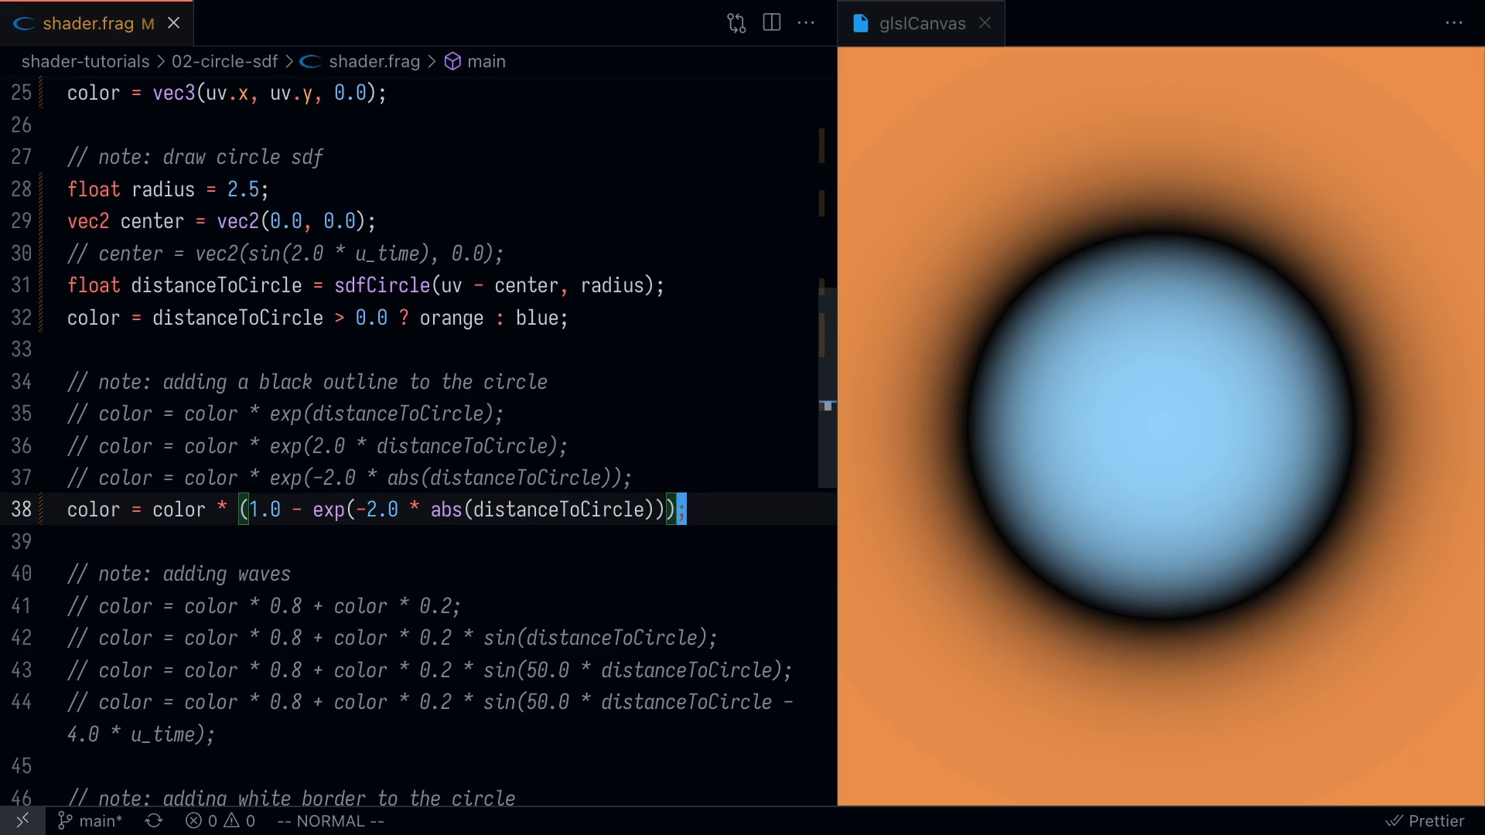
pyautogui.moveTo(555, 509)
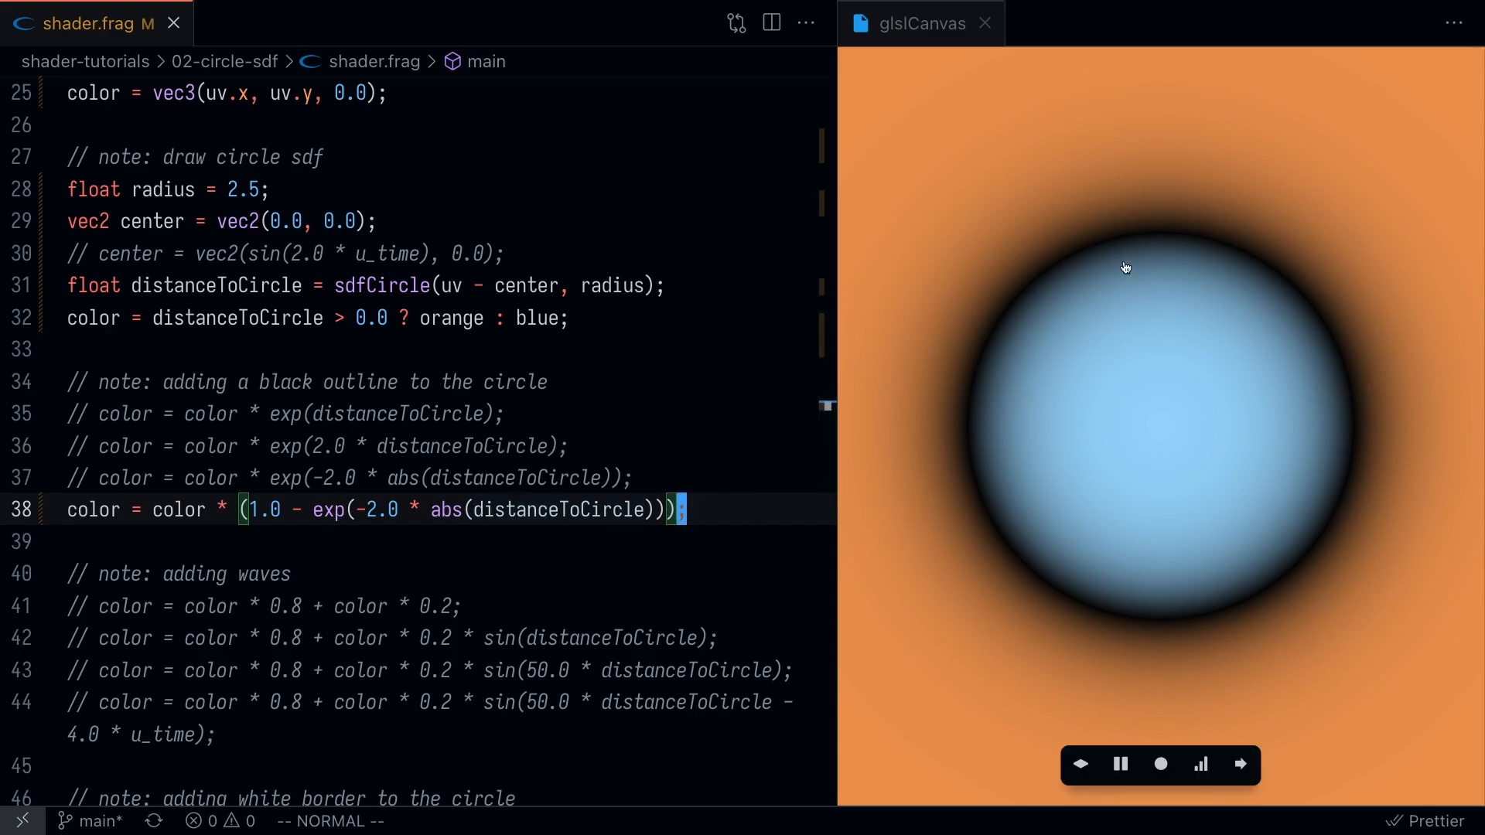
pyautogui.moveTo(512, 428)
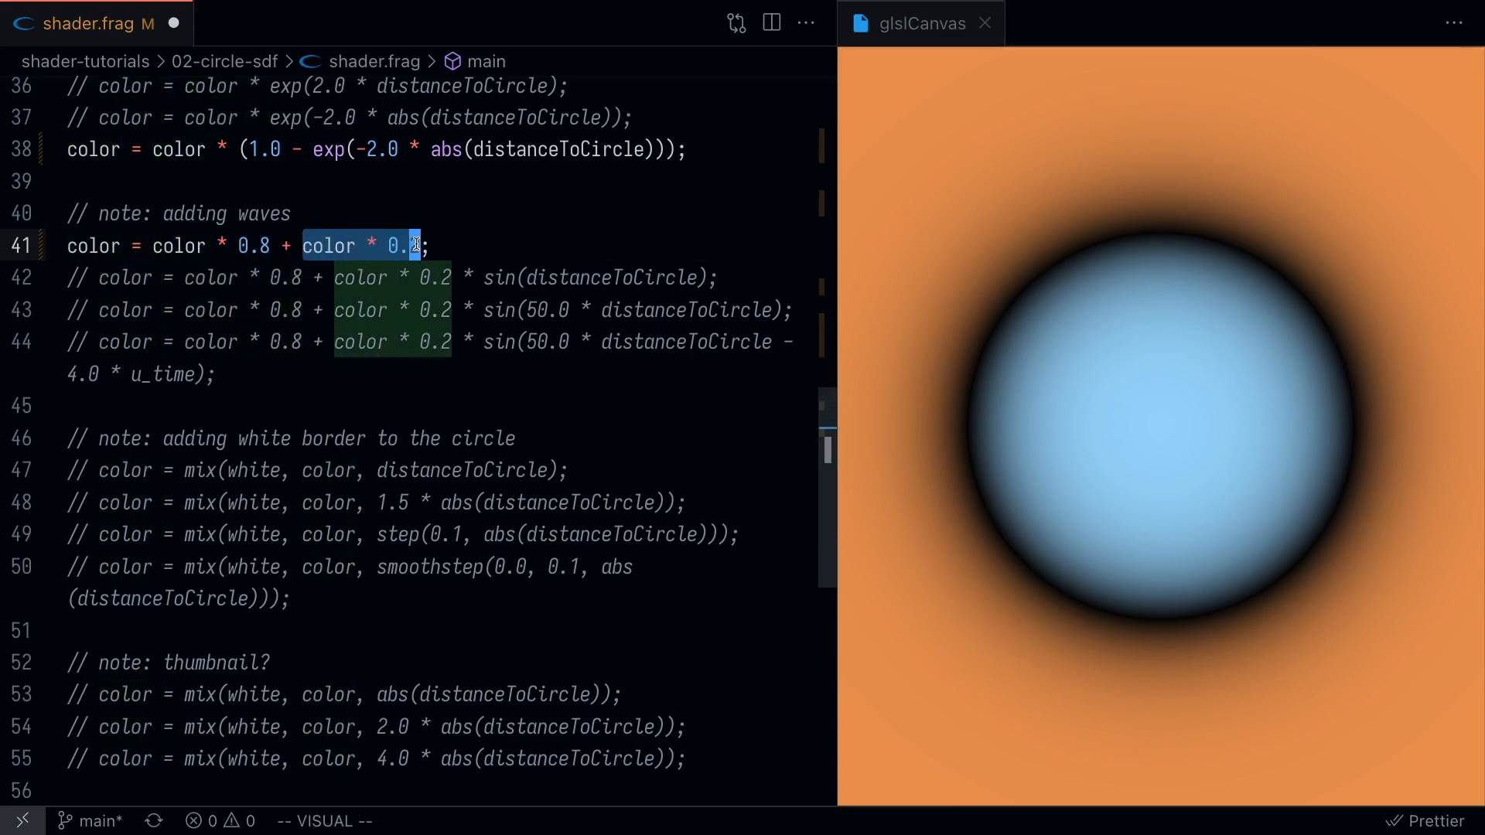
# - Comment line 41 and activate line 42's sin(distanceToCircle) waves line, then save
pyautogui.press('Escape')
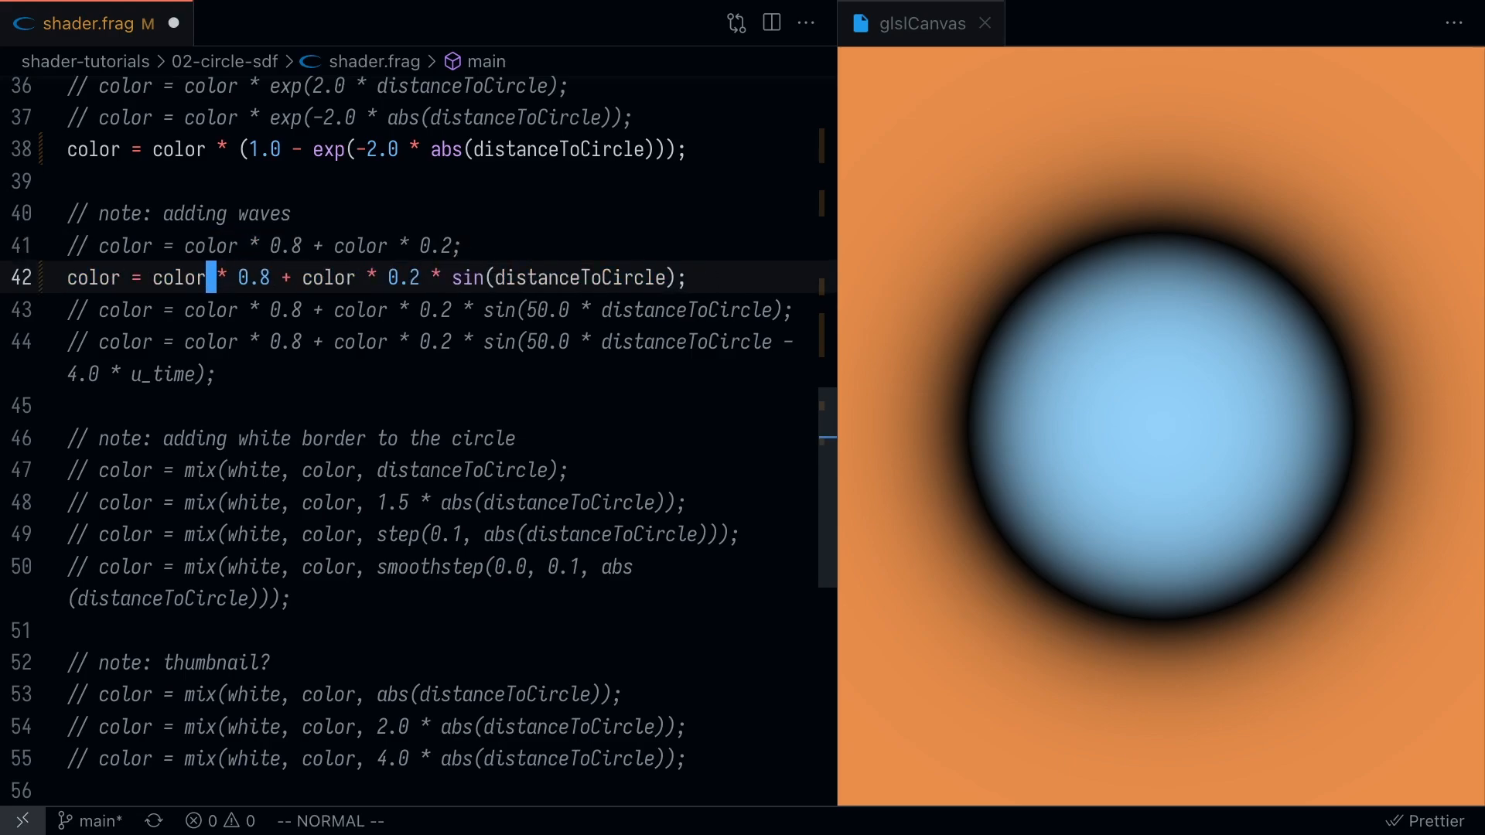
pyautogui.press('v')
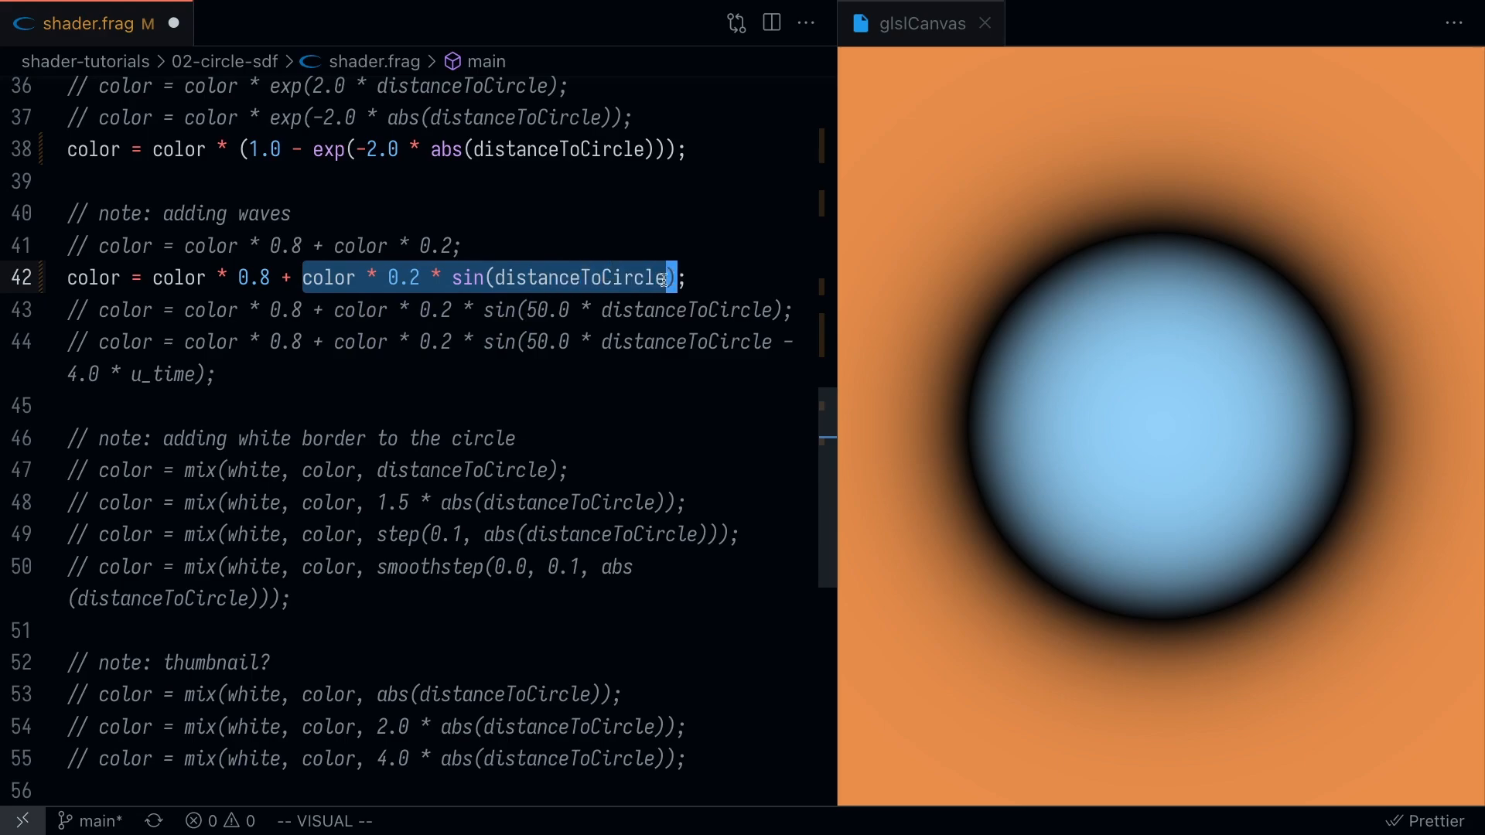
pyautogui.moveTo(549, 276)
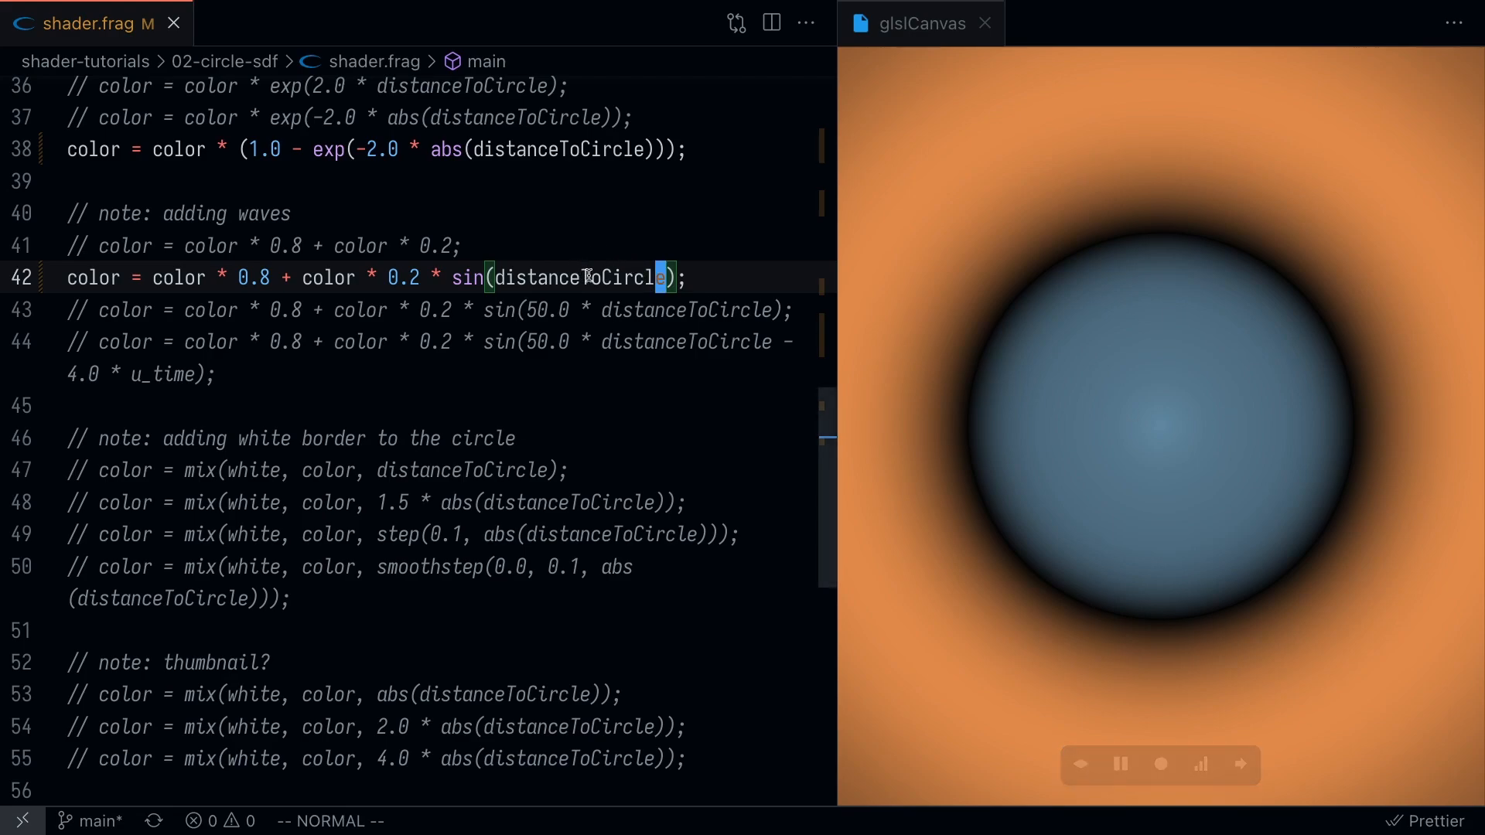
pyautogui.moveTo(583, 277)
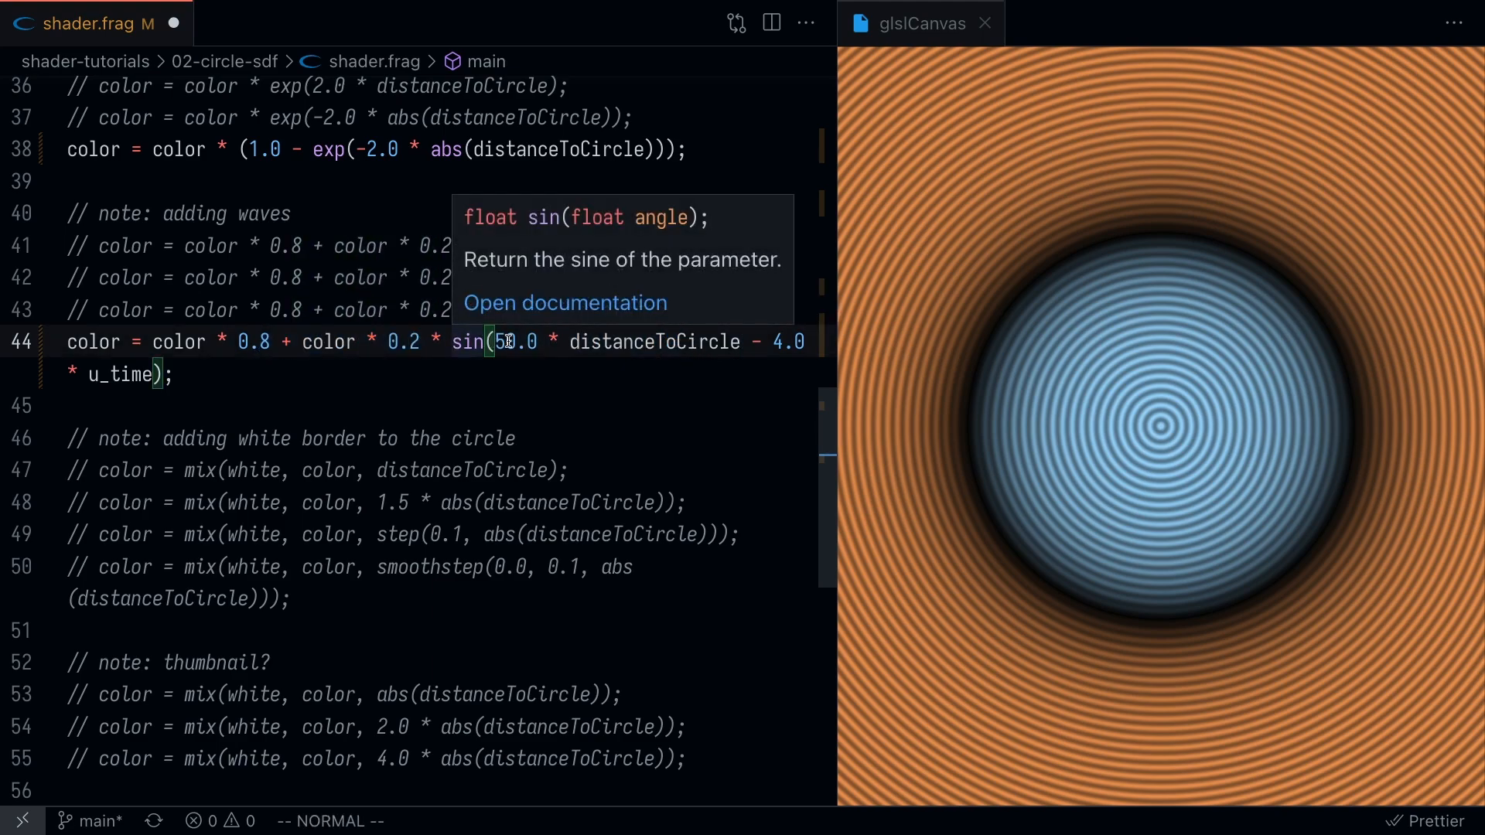
pyautogui.moveTo(1055, 345)
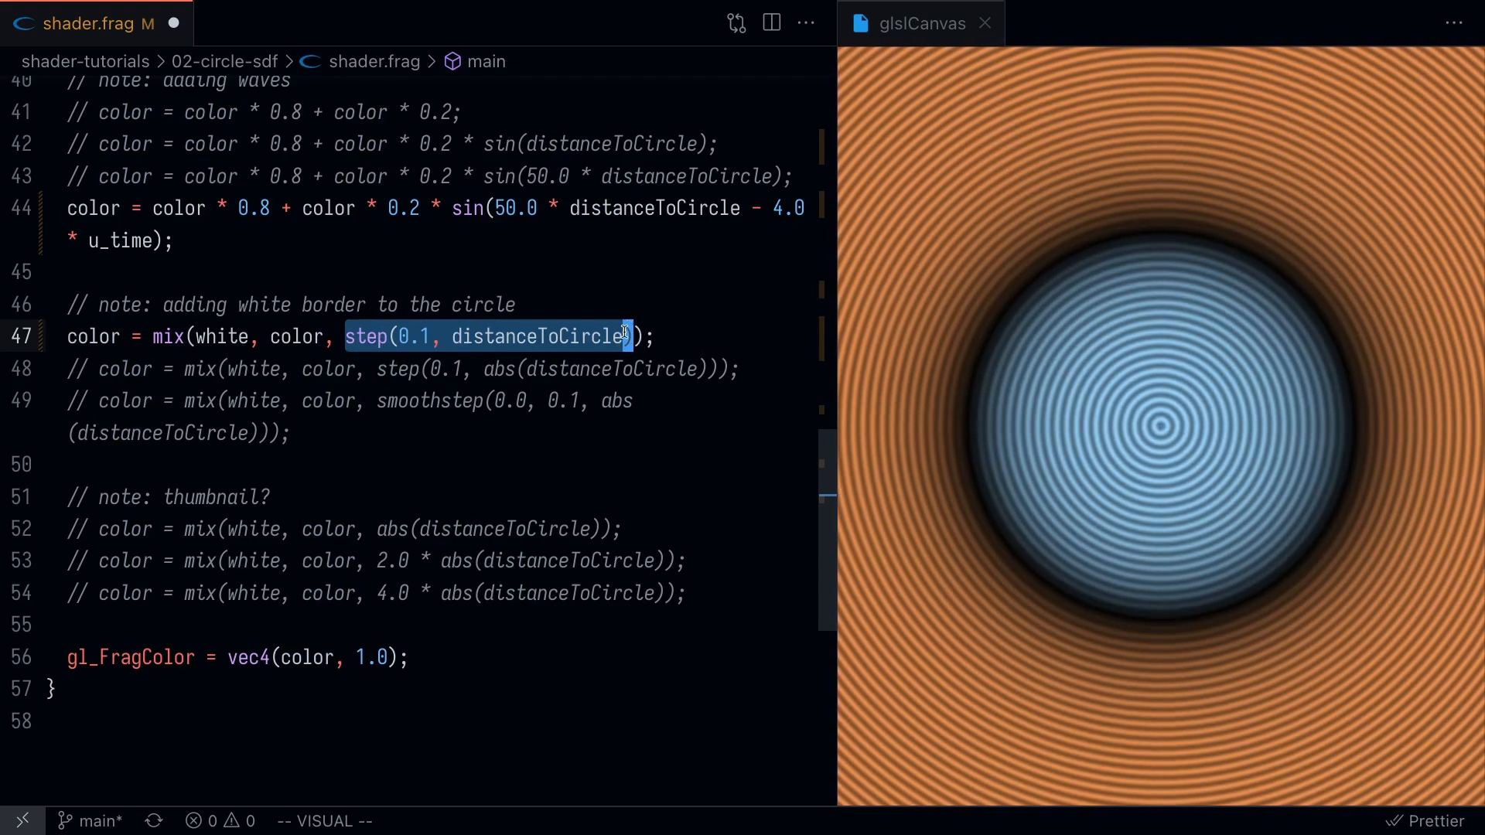
pyautogui.moveTo(363, 335)
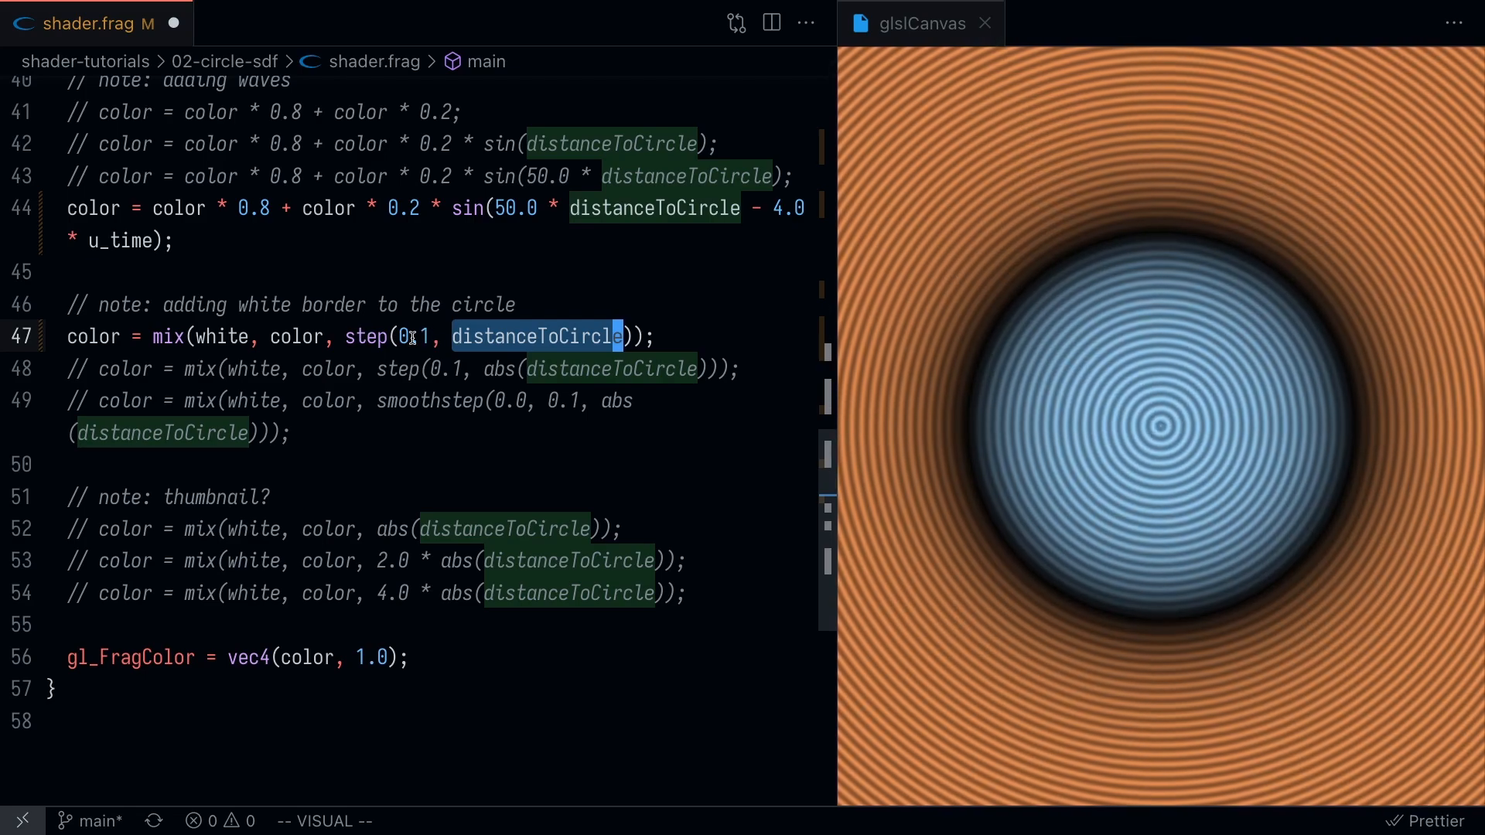
pyautogui.moveTo(365, 336)
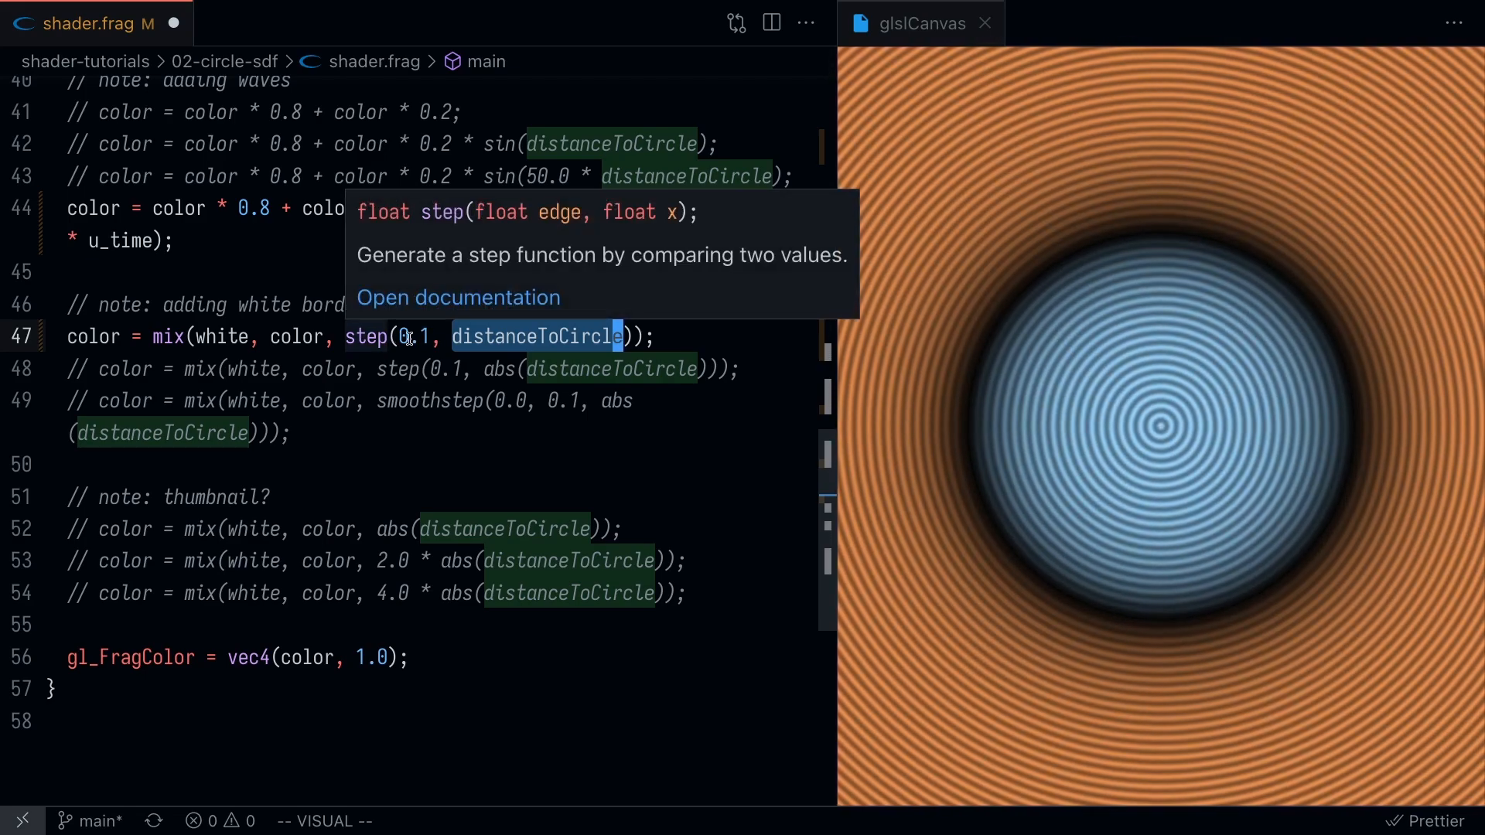
# - Activate color = mix(white, color, step(0.1, distanceToCircle)); then the abs(distanceToCircle) variant on line 48
pyautogui.press('Escape')
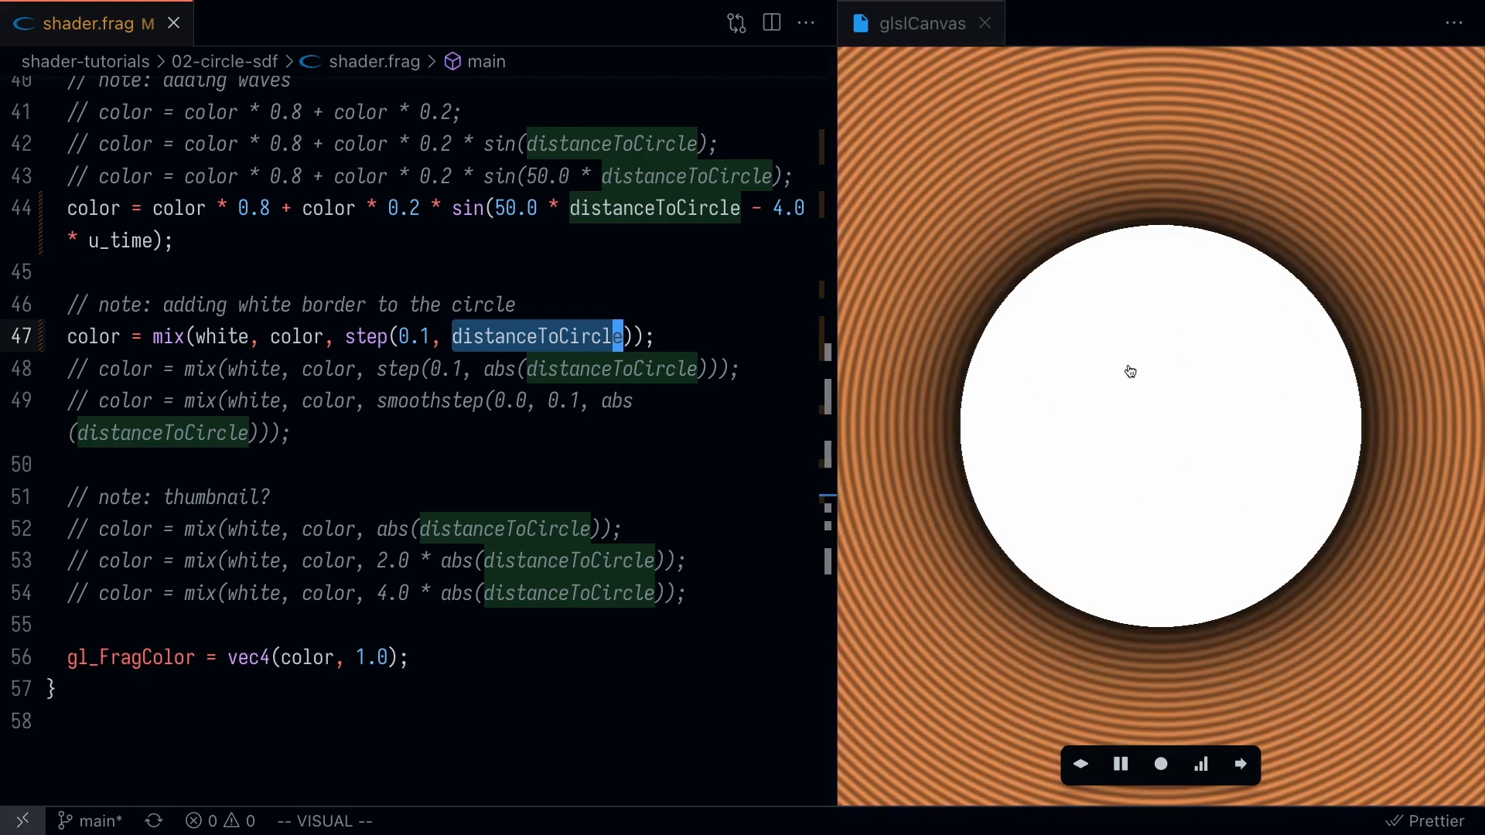
pyautogui.moveTo(535, 336)
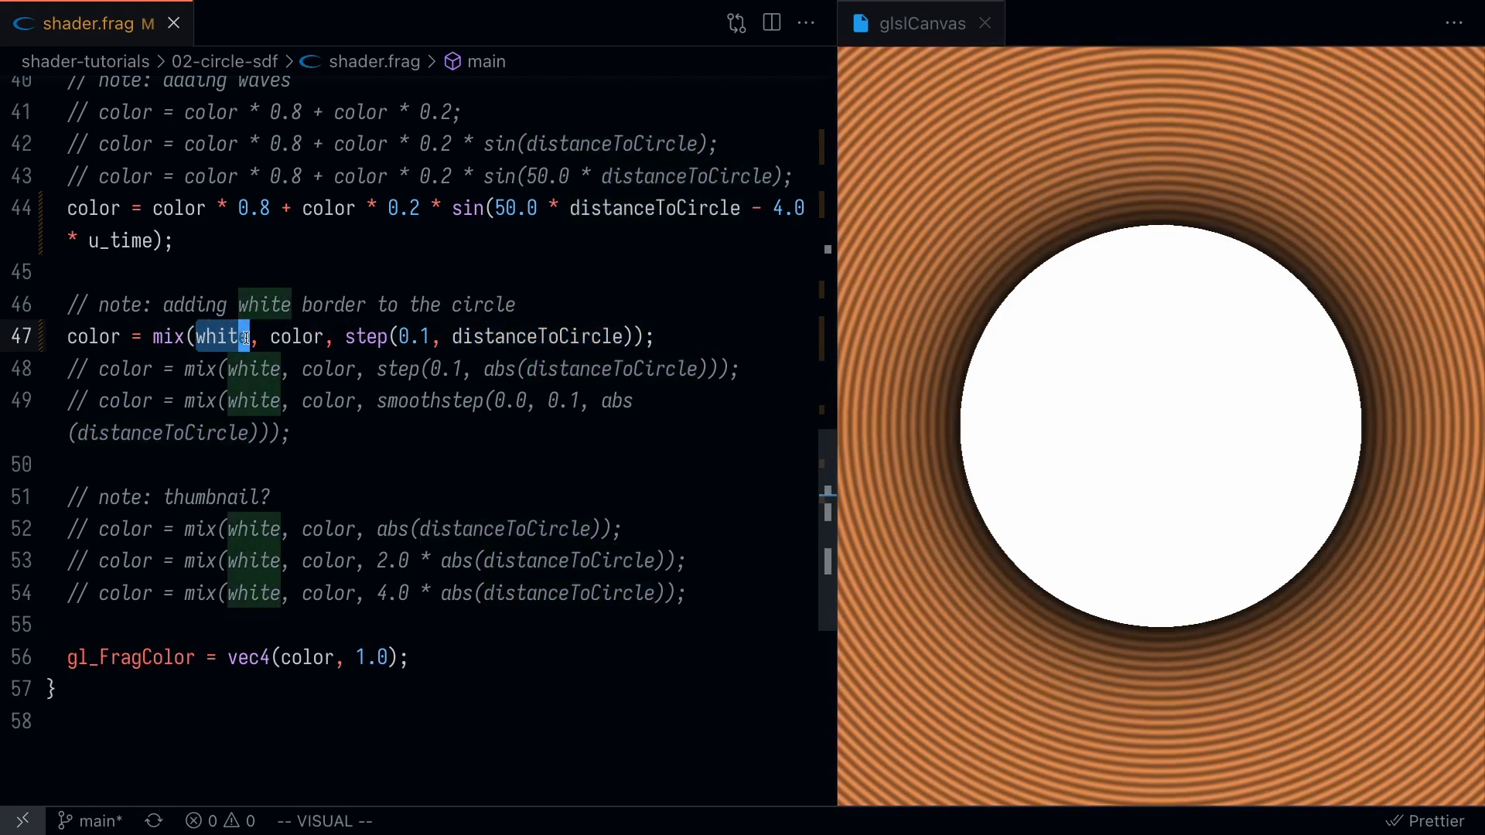
pyautogui.press('Escape')
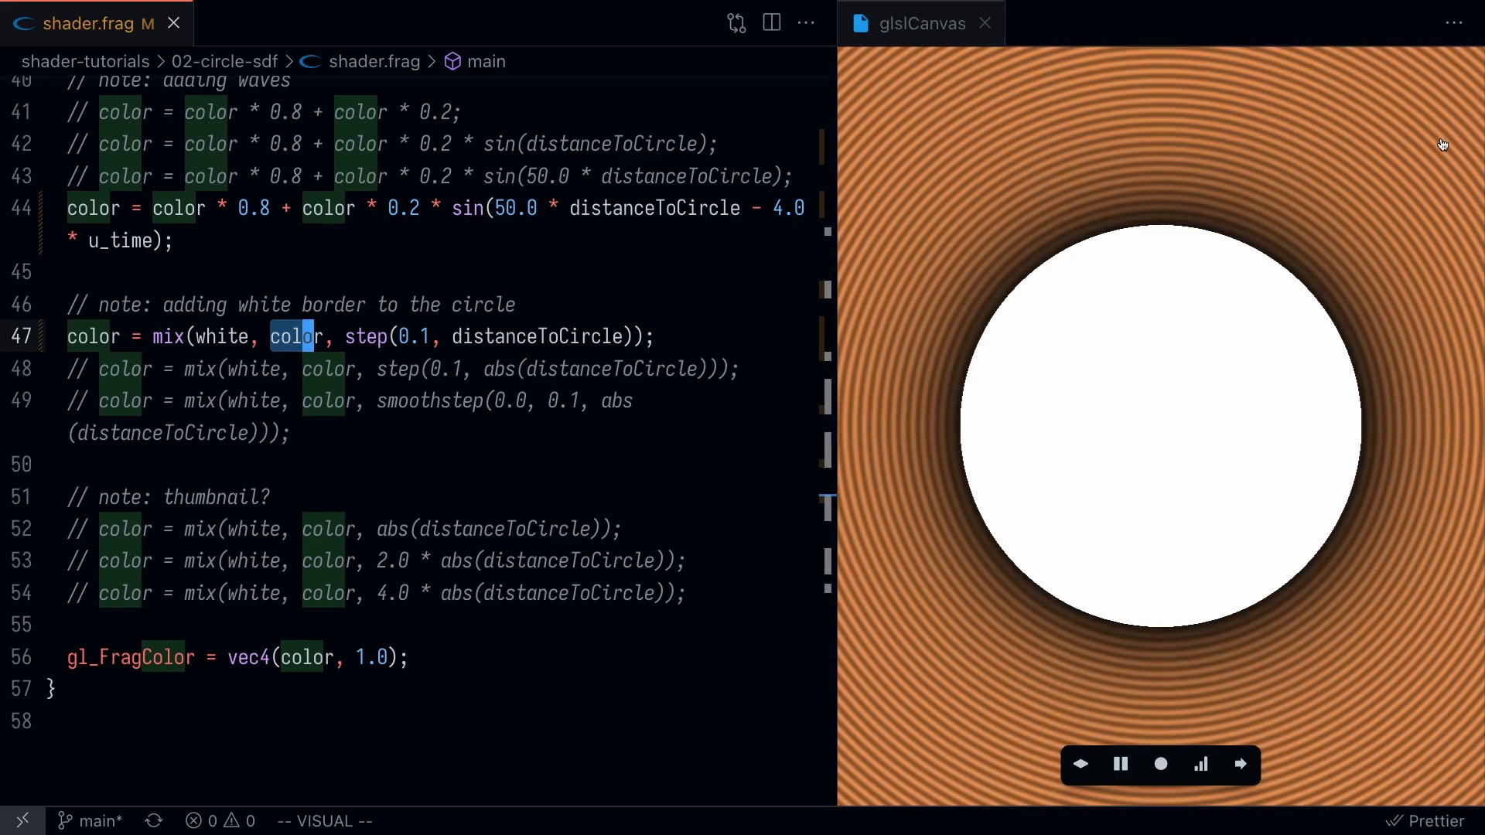
pyautogui.press('Escape')
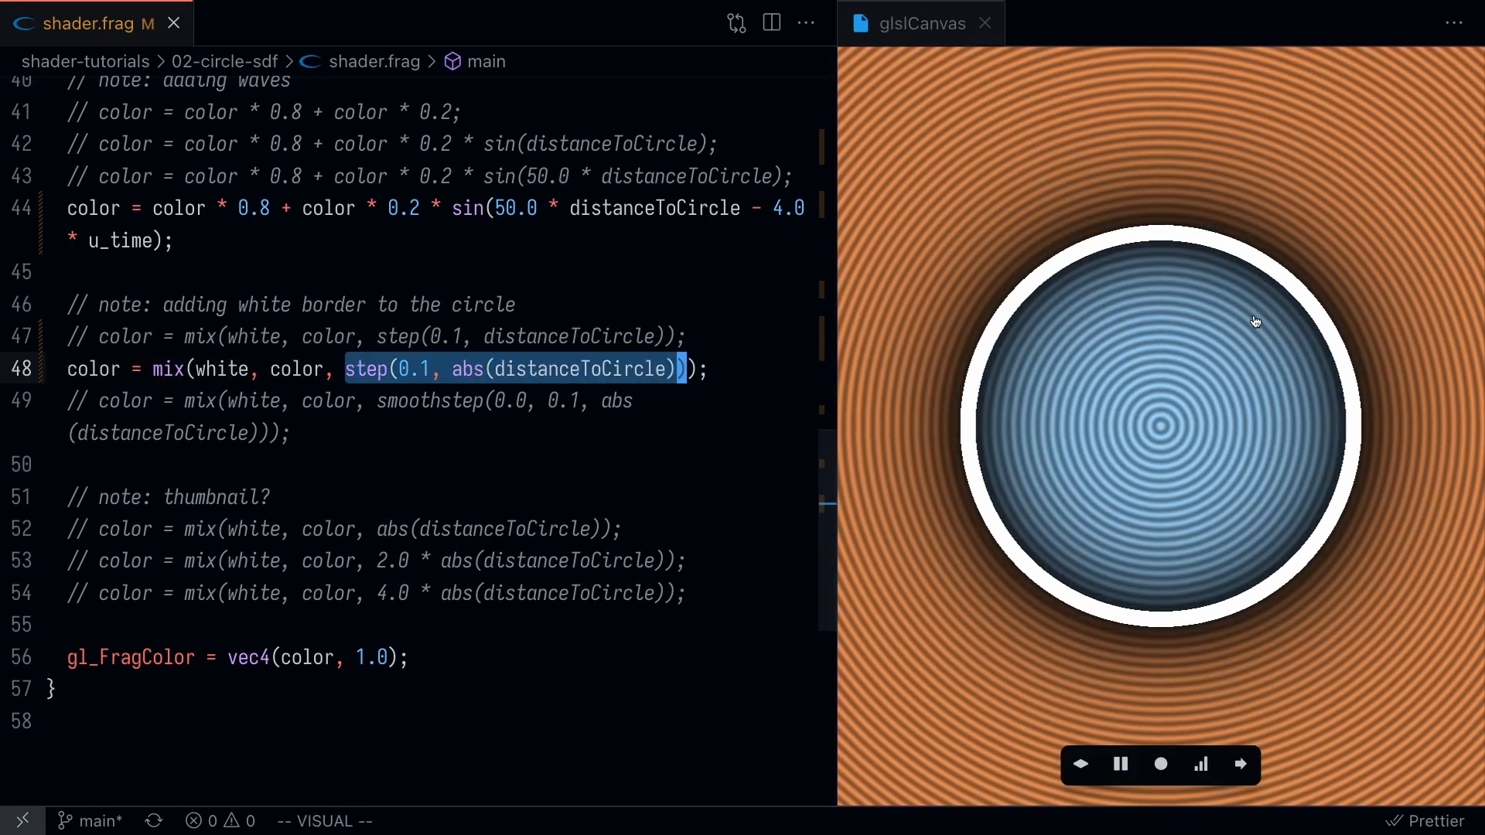
# - Comment line 48 and activate line 49's smoothstep(0.0, 0.1, abs(distanceToCircle)) border
pyautogui.press('Escape')
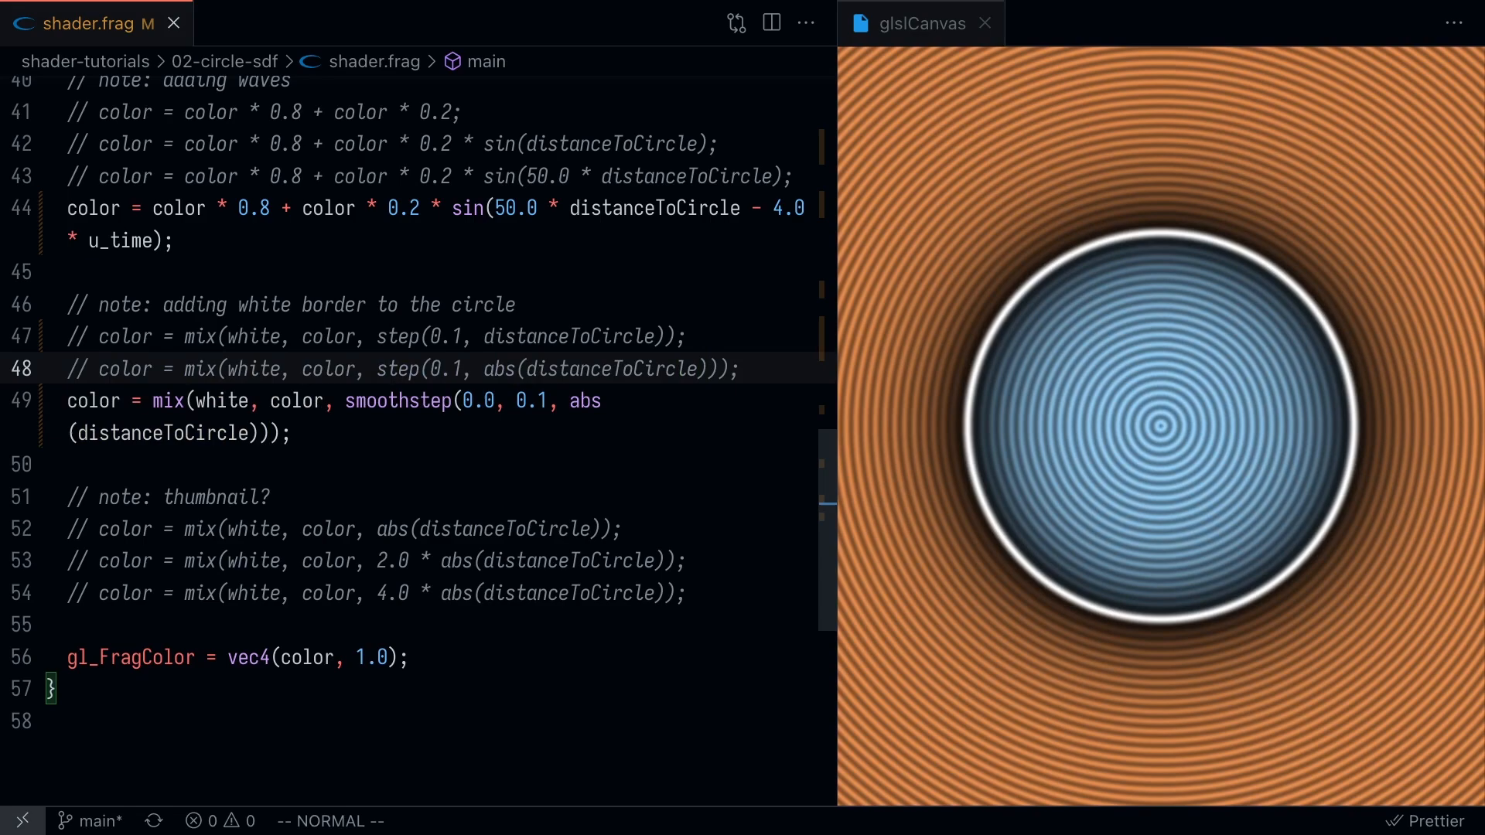
# - Select the smoothstep edge values 0.0 and 0.1 on line 49
pyautogui.moveTo(464, 401); pyautogui.dragTo(550, 401)
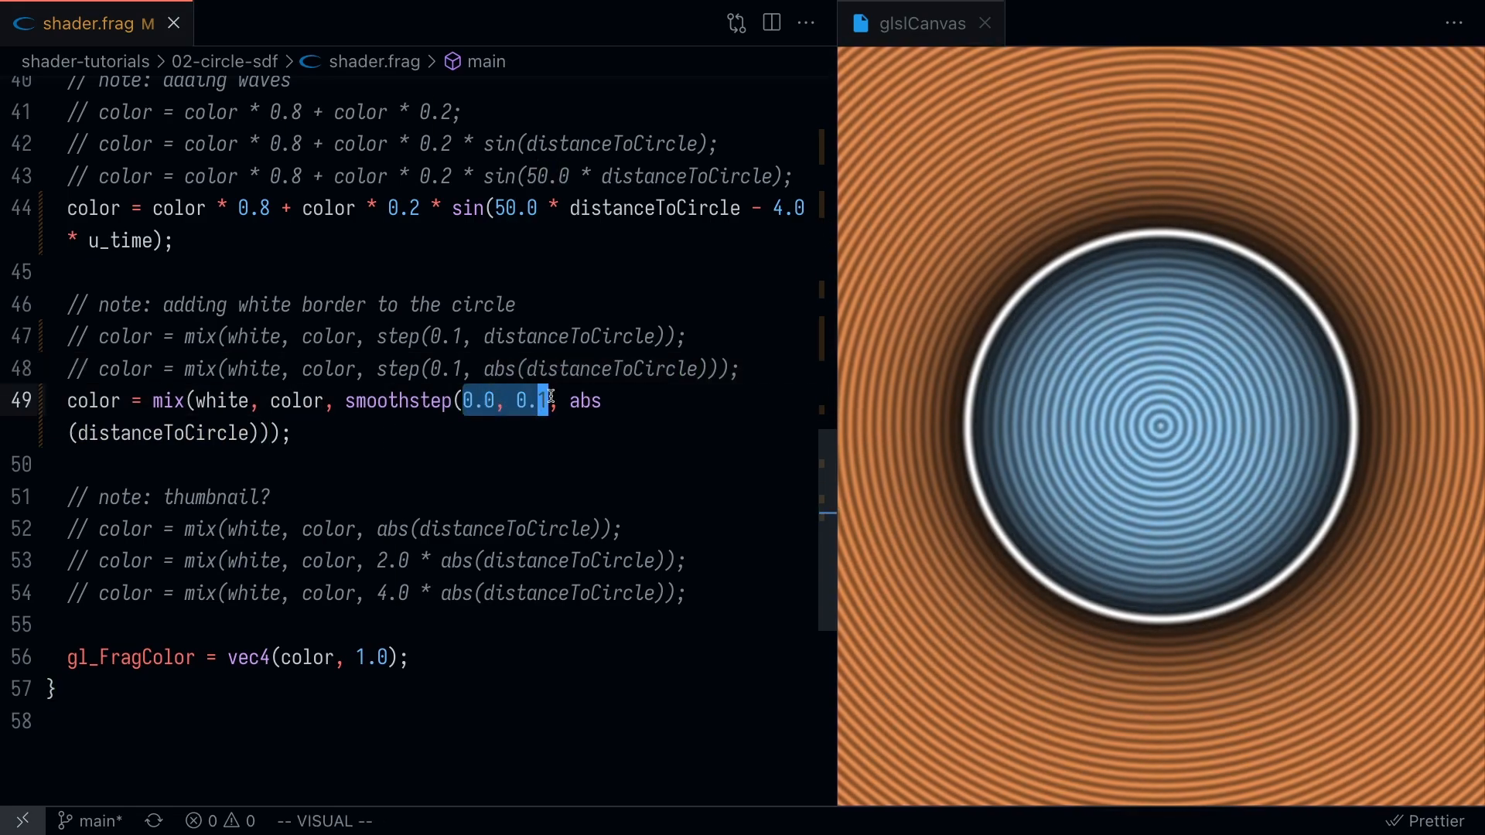
pyautogui.moveTo(1134, 242)
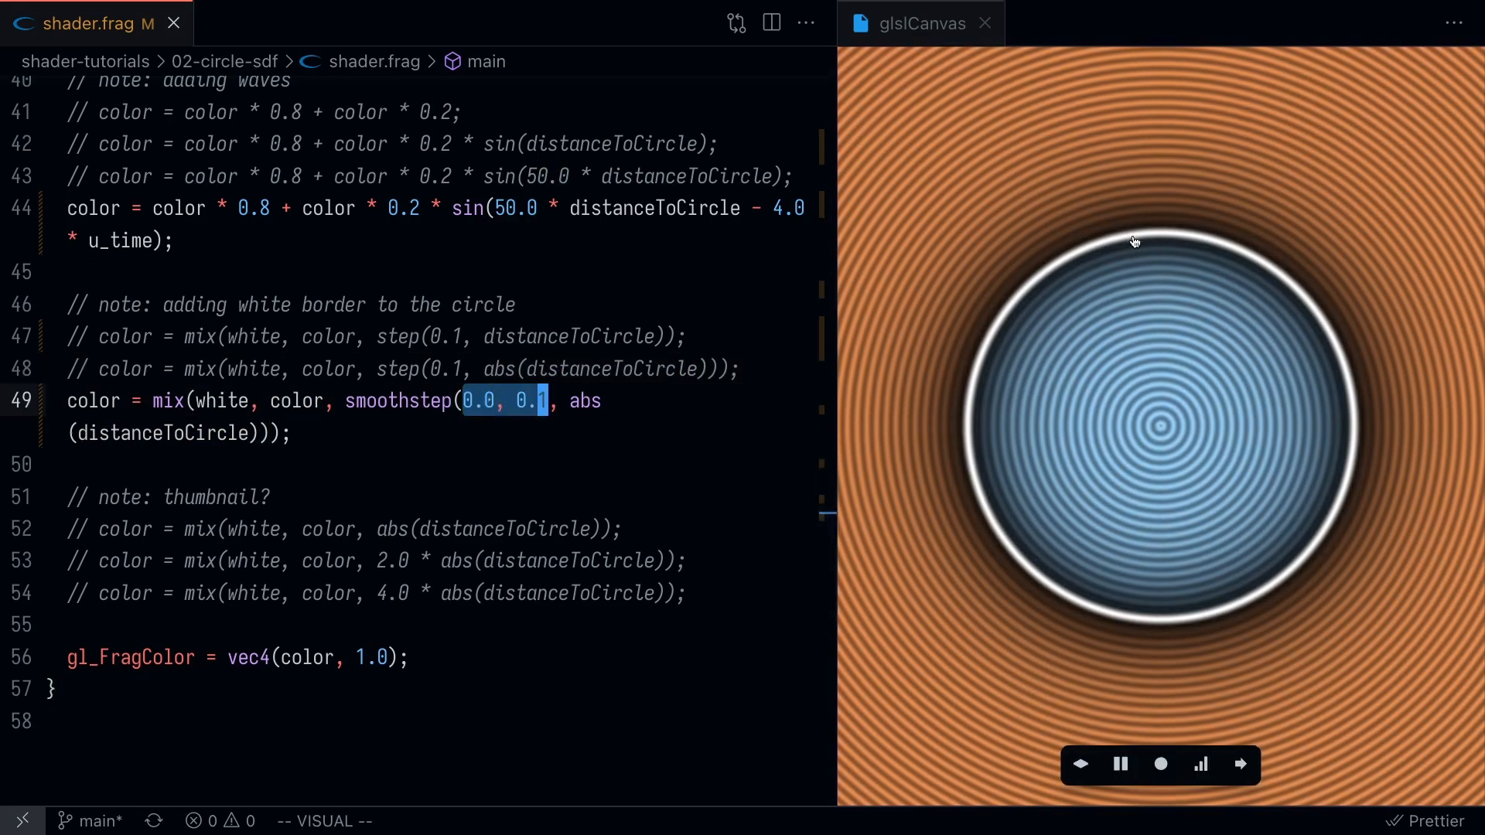